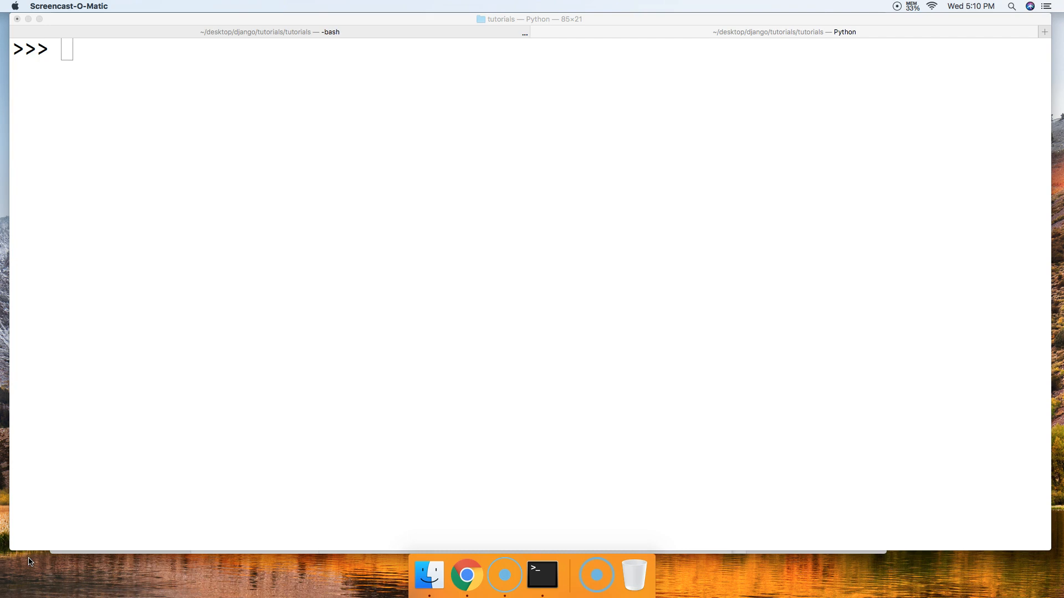
{"action": "mouse_move", "coordinate": [175, 442]}
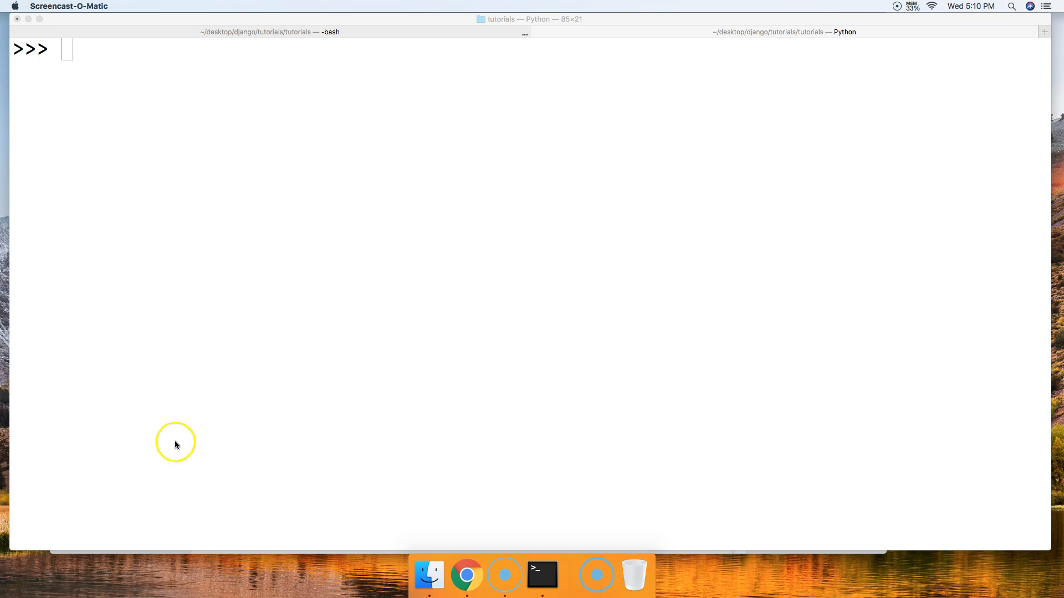
In the Python shell, create list a = [1, 2, 3, 4, 5].
{"action": "left_click", "coordinate": [228, 233]}
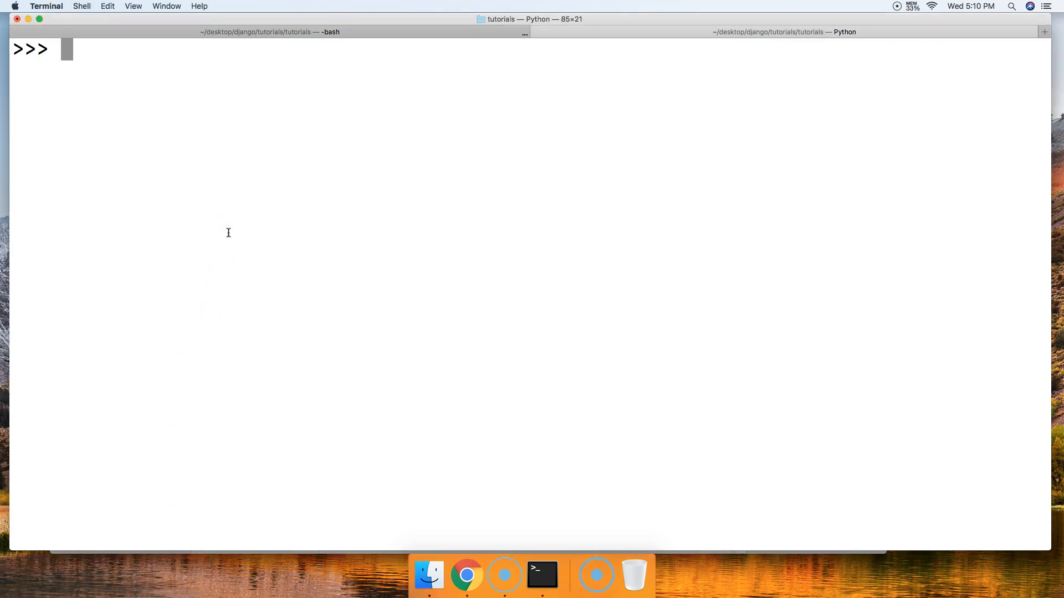
{"action": "type", "text": "a ="}
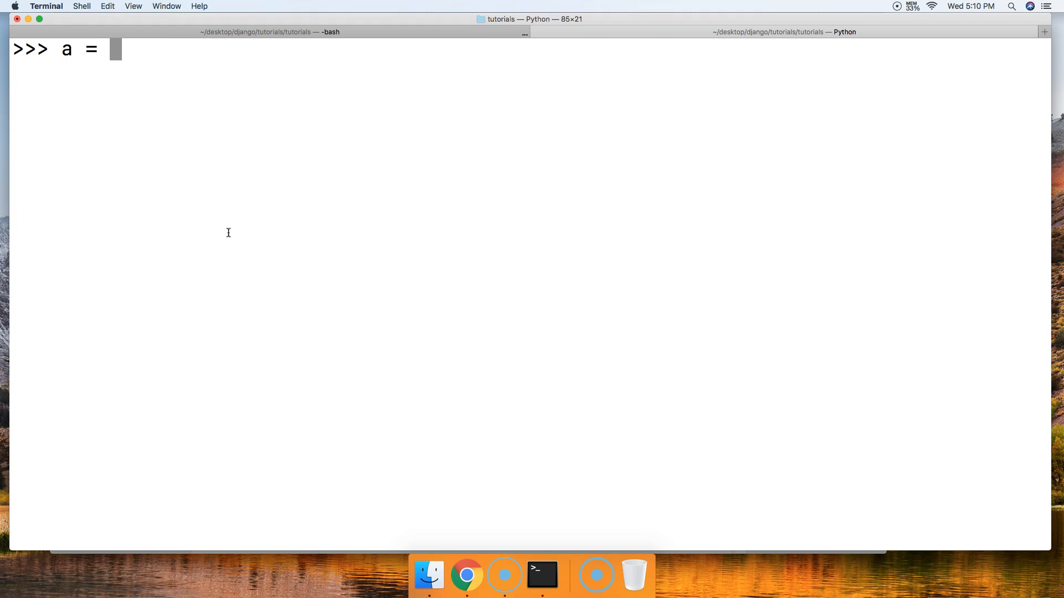
{"action": "type", "text": "[1, 2,"}
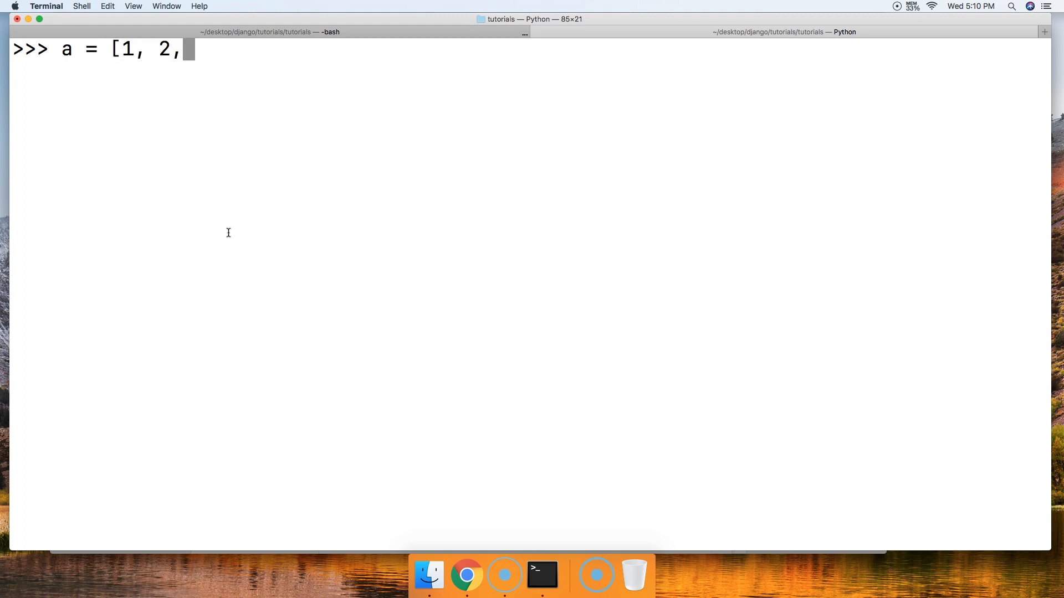
{"action": "type", "text": "3, 4, 5"}
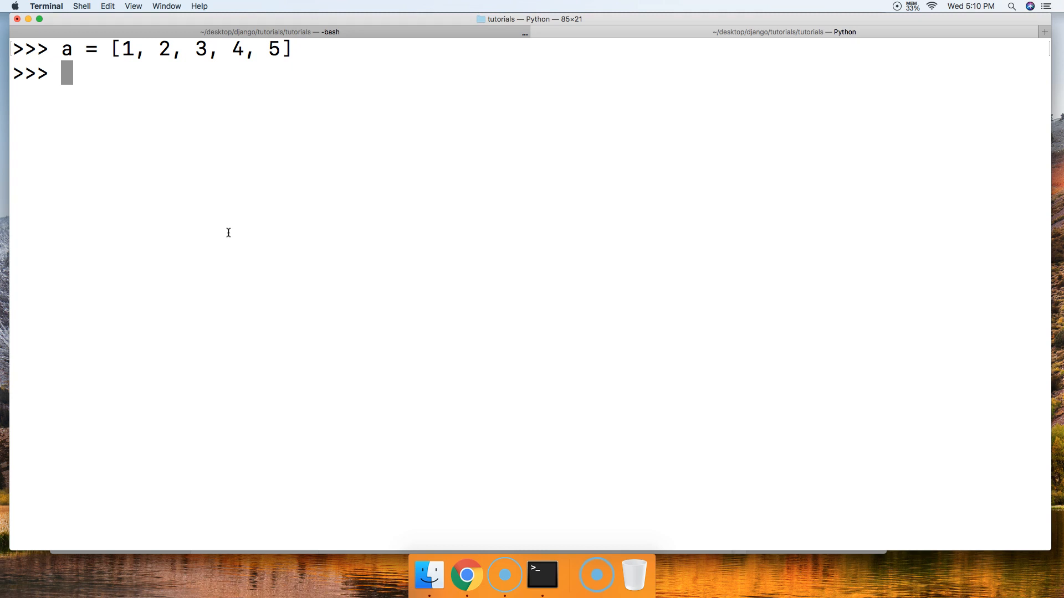
Extend a with a += [6] so it shows [1, 2, 3, 4, 5, 6].
{"action": "type", "text": "a"}
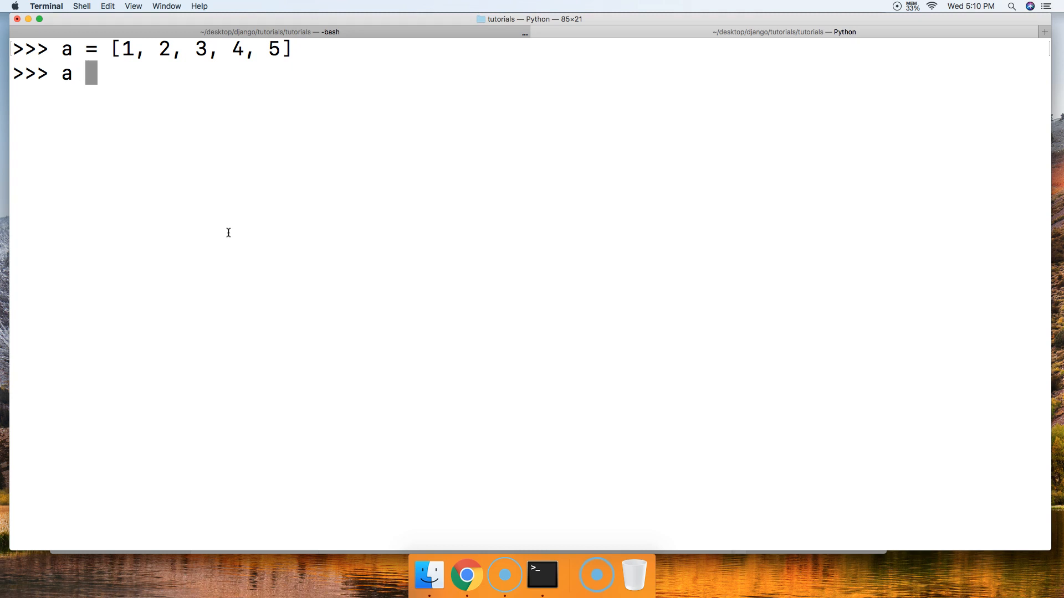
{"action": "type", "text": "+="}
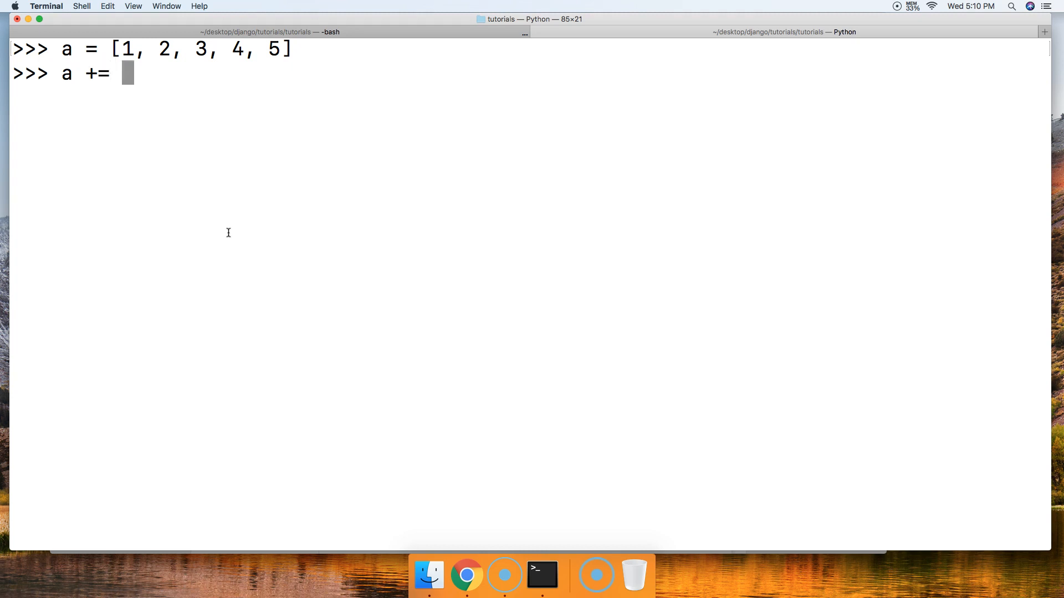
{"action": "type", "text": "["}
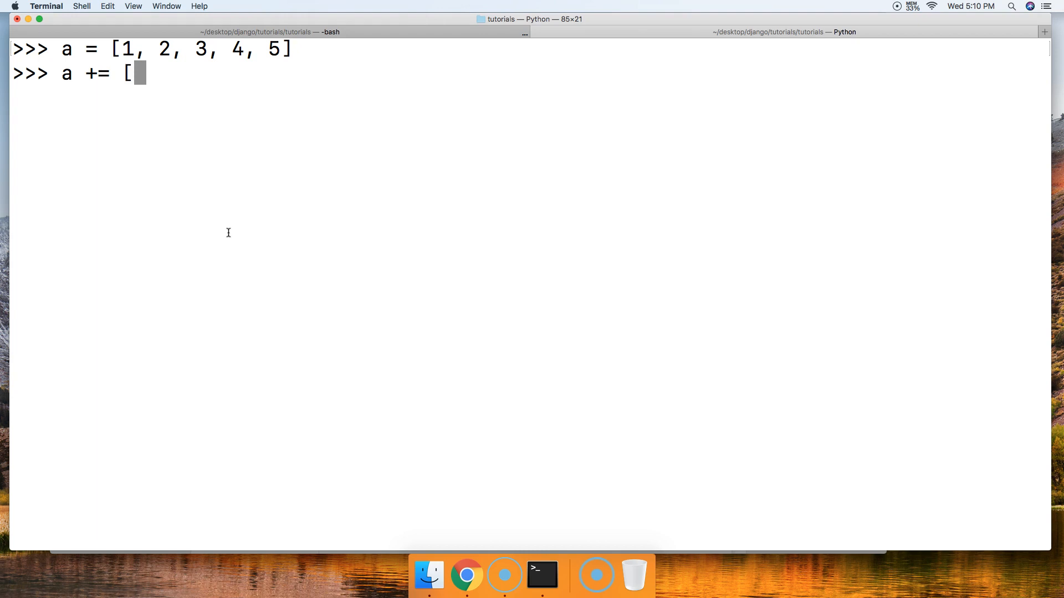
{"action": "type", "text": "6"}
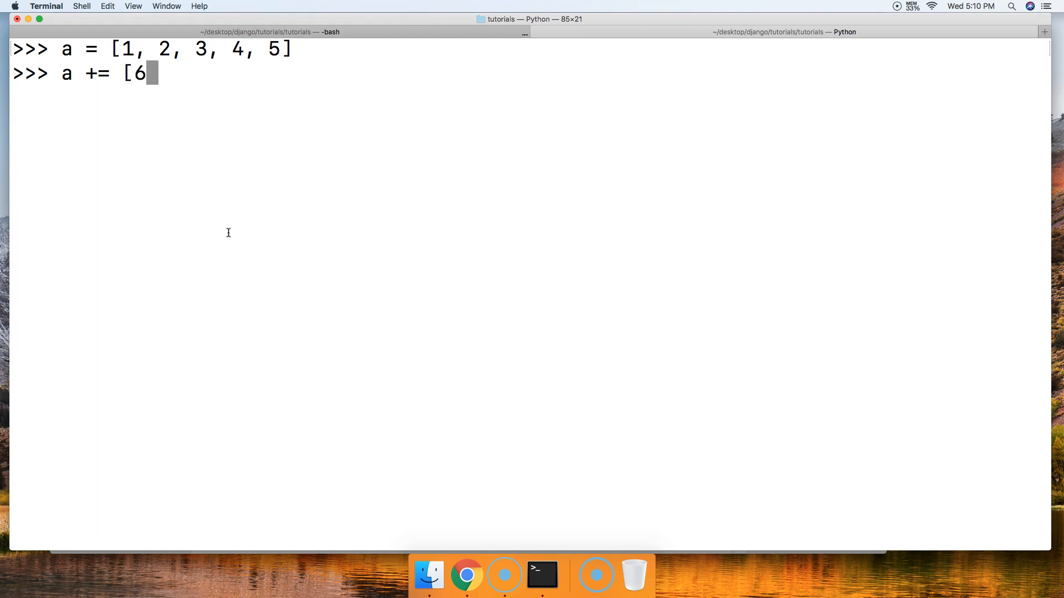
{"action": "type", "text": "]"}
{"action": "type", "text": "a"}
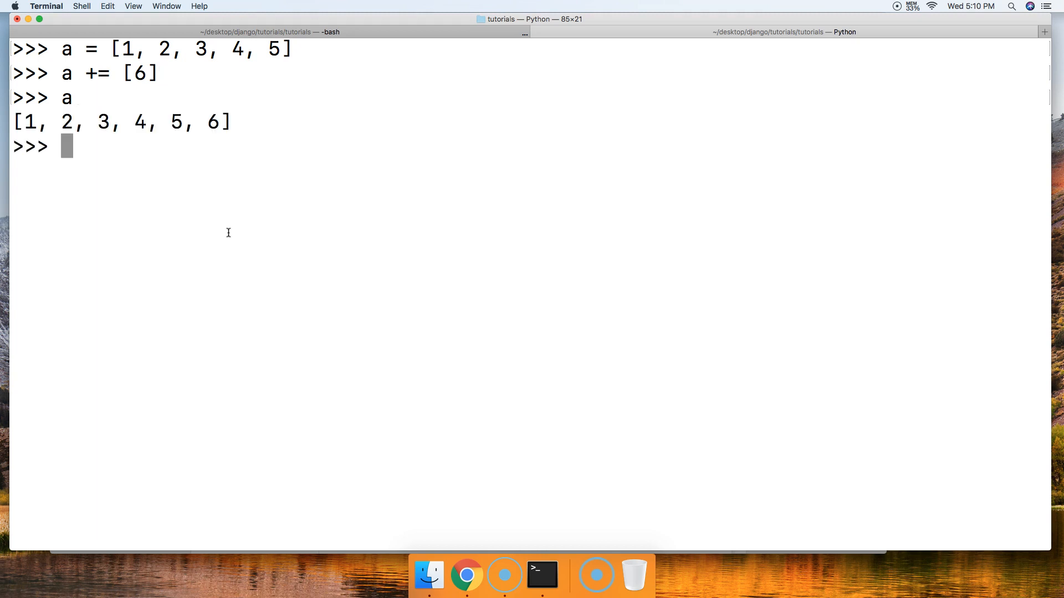
{"action": "mouse_move", "coordinate": [160, 162]}
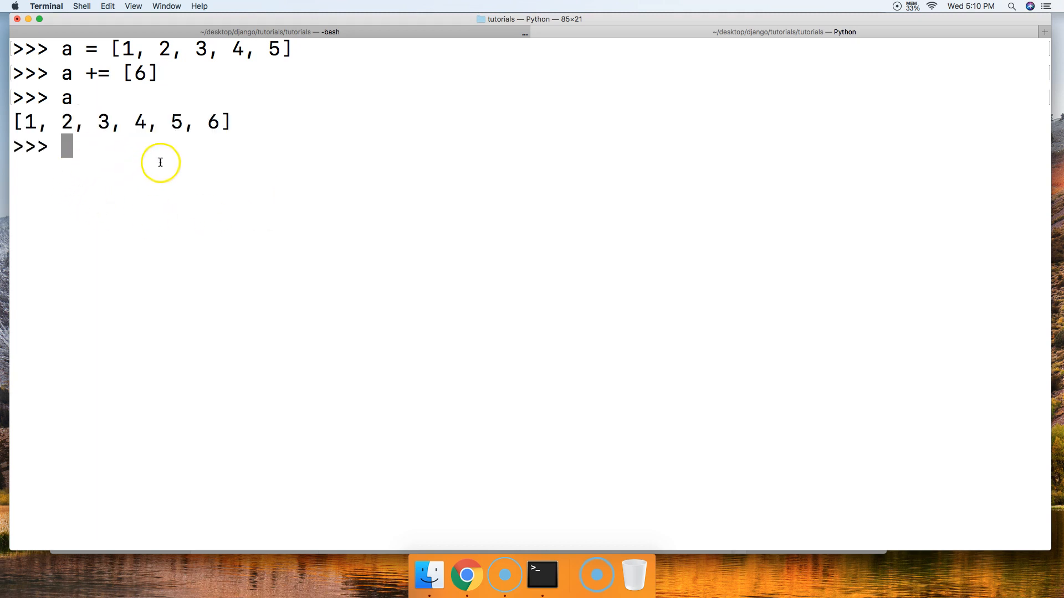
Try a += 6 with a bare integer, raising TypeError: 'int' object is not iterable.
{"action": "type", "text": "a += 6"}
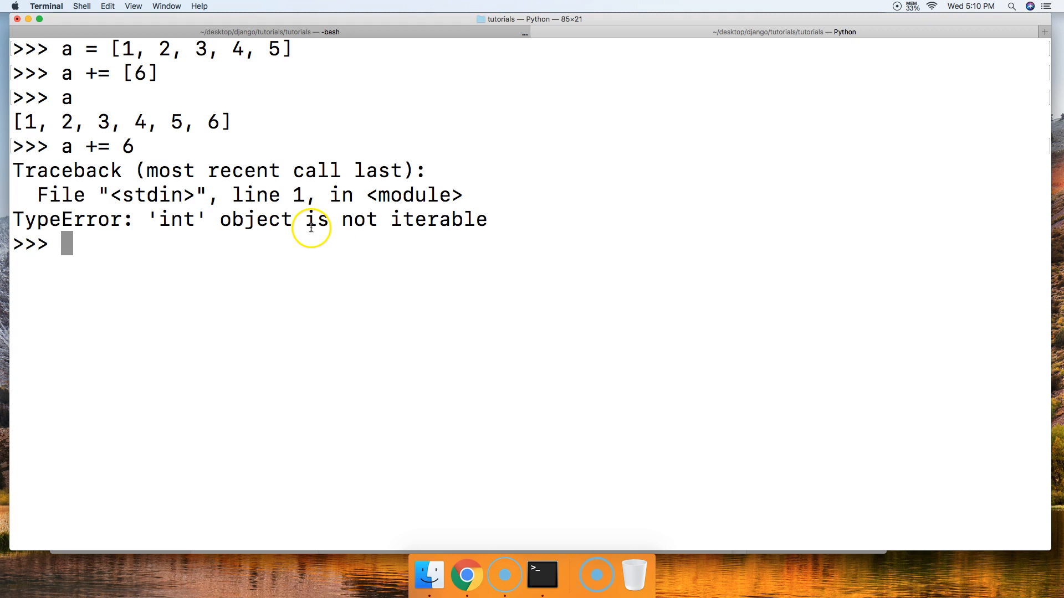
{"action": "mouse_move", "coordinate": [204, 222]}
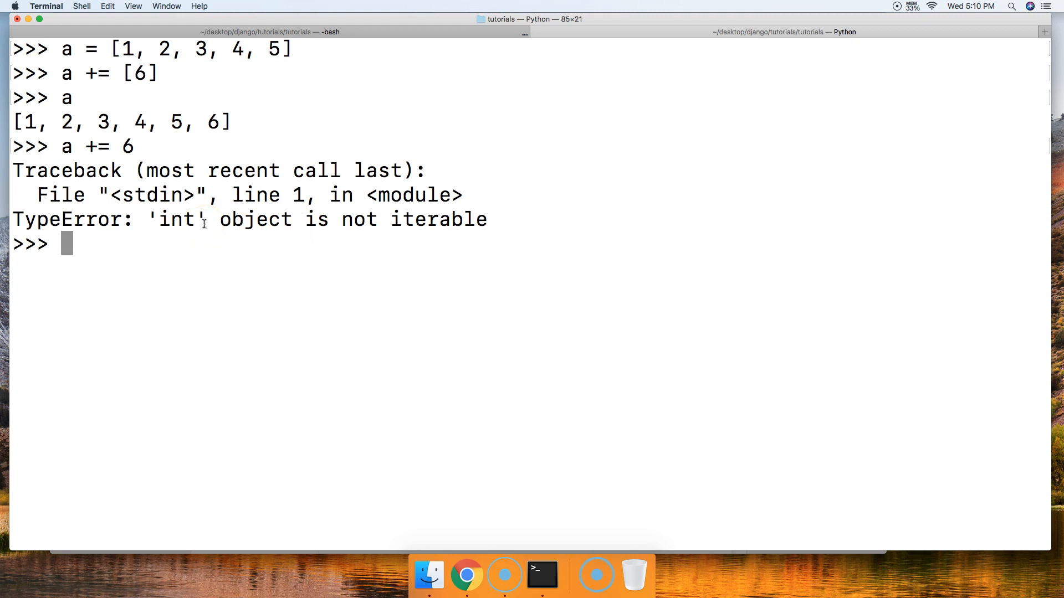
{"action": "mouse_move", "coordinate": [161, 77]}
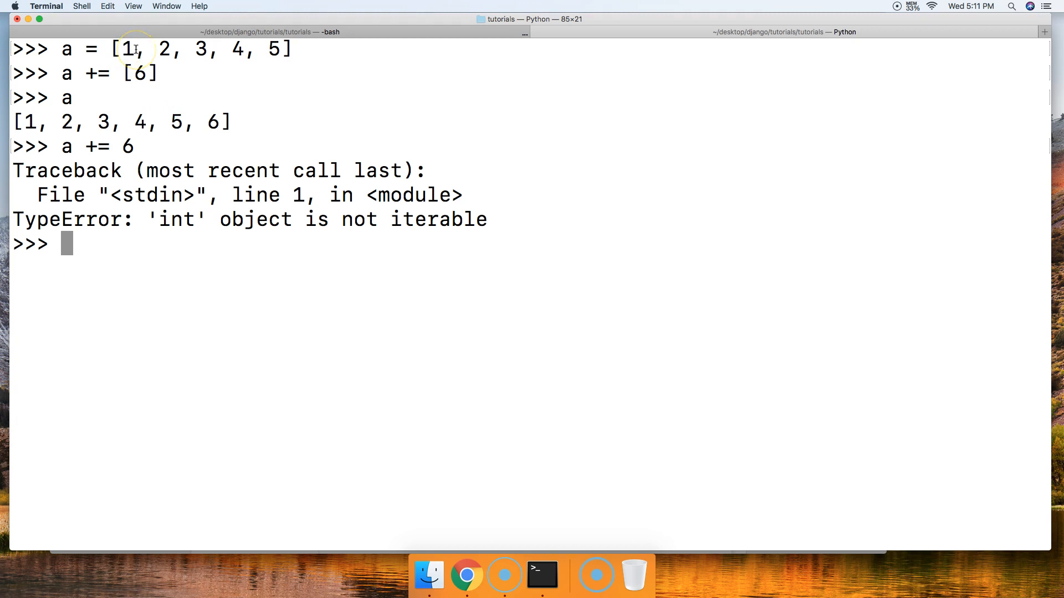
Run a[1] += 10 so list a becomes [1, 12, 3, 4, 5, 6].
{"action": "type", "text": "a"}
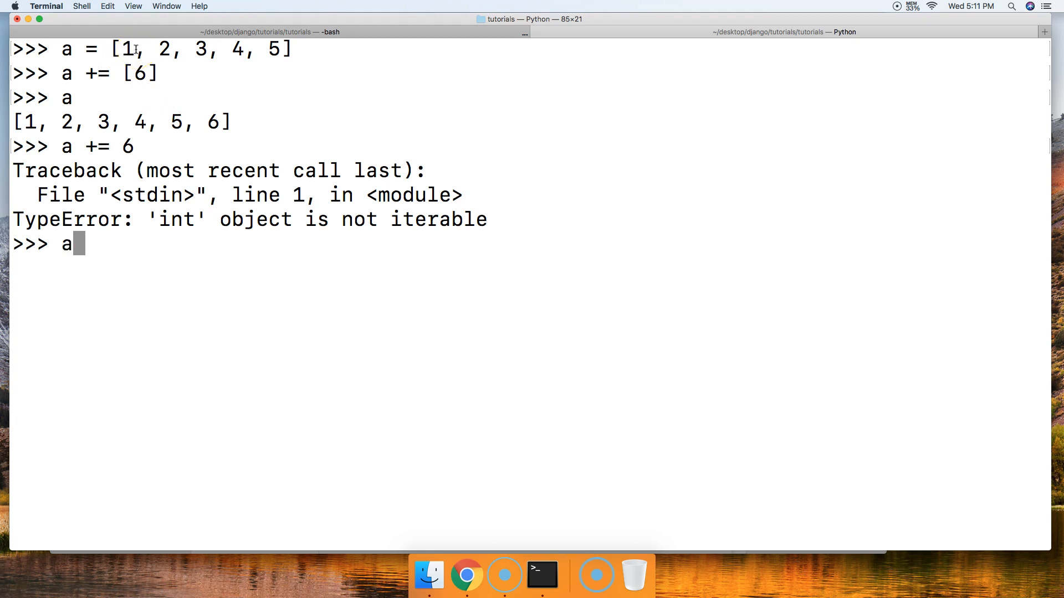
{"action": "type", "text": "["}
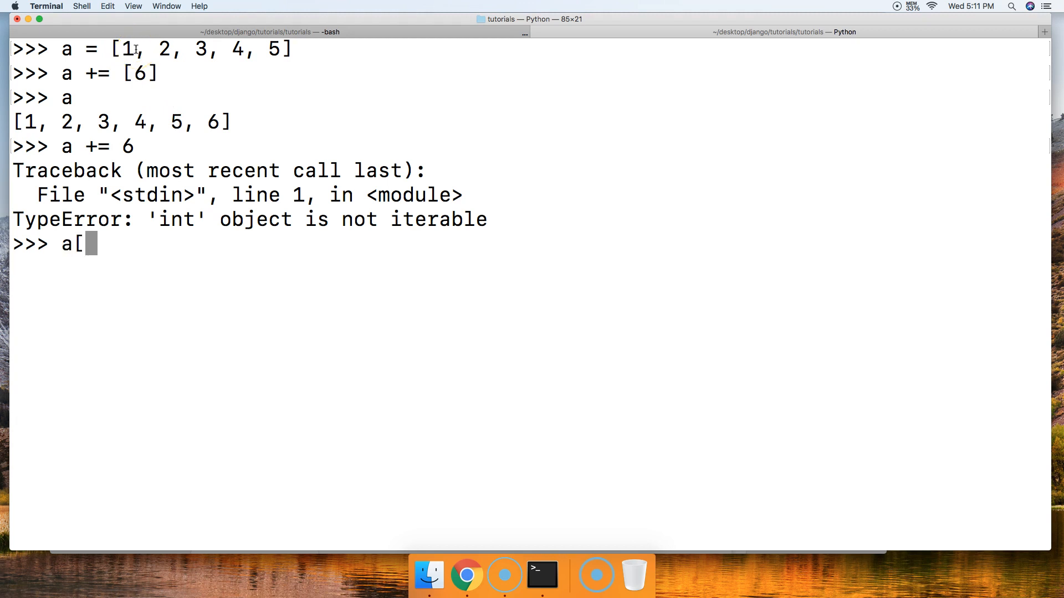
{"action": "type", "text": "1] += 10"}
{"action": "type", "text": "a"}
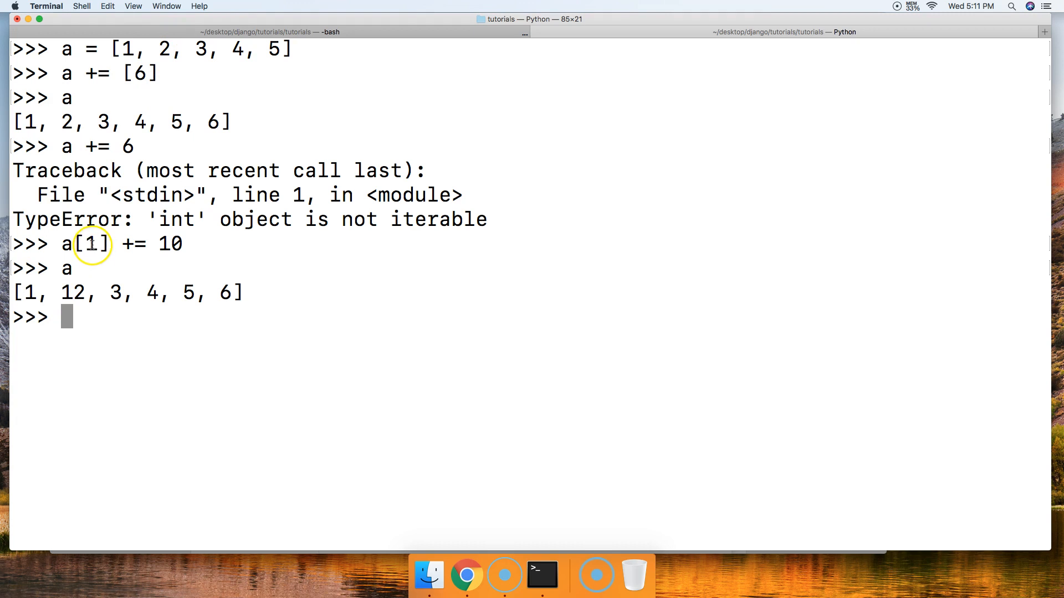
{"action": "mouse_move", "coordinate": [90, 244]}
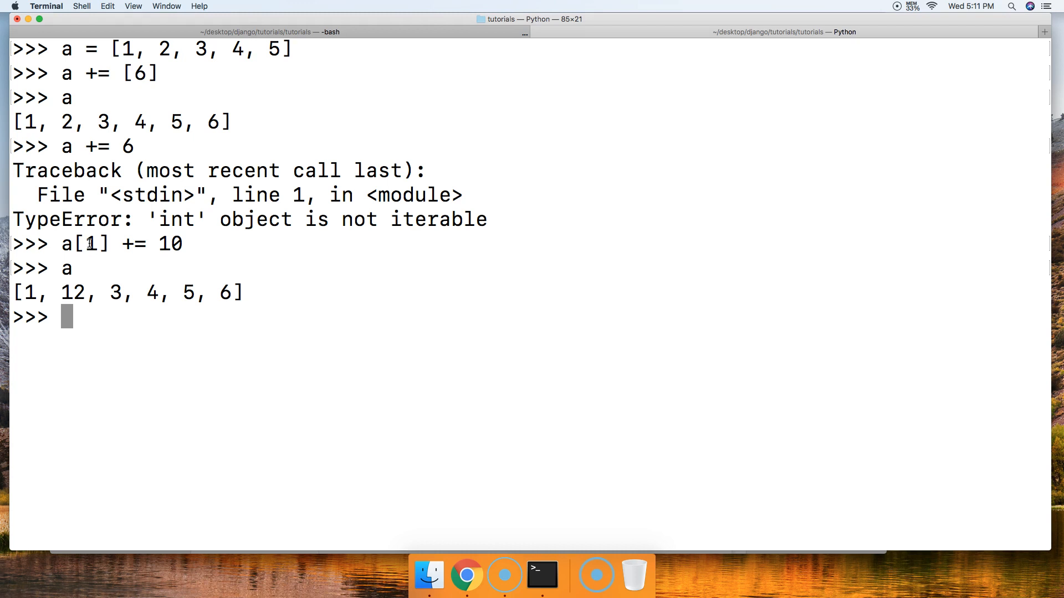
Run a[:3] += ['Dog', 'cat', 'Monkey'], yielding [1, 12, 3, 'Dog', 'cat', 'Monkey', 4, 5, 6].
{"action": "type", "text": "a"}
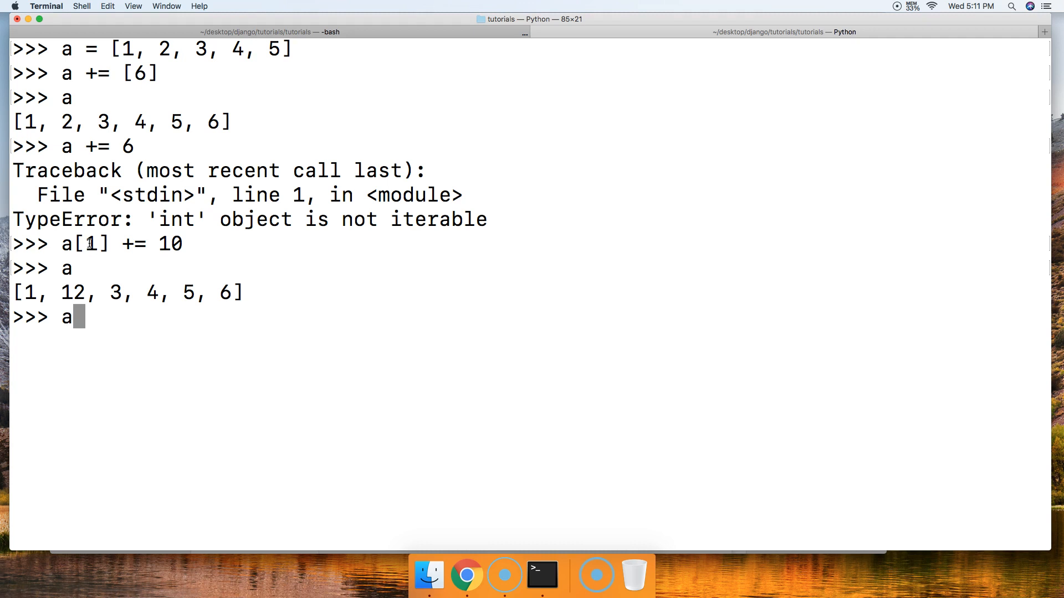
{"action": "type", "text": "["}
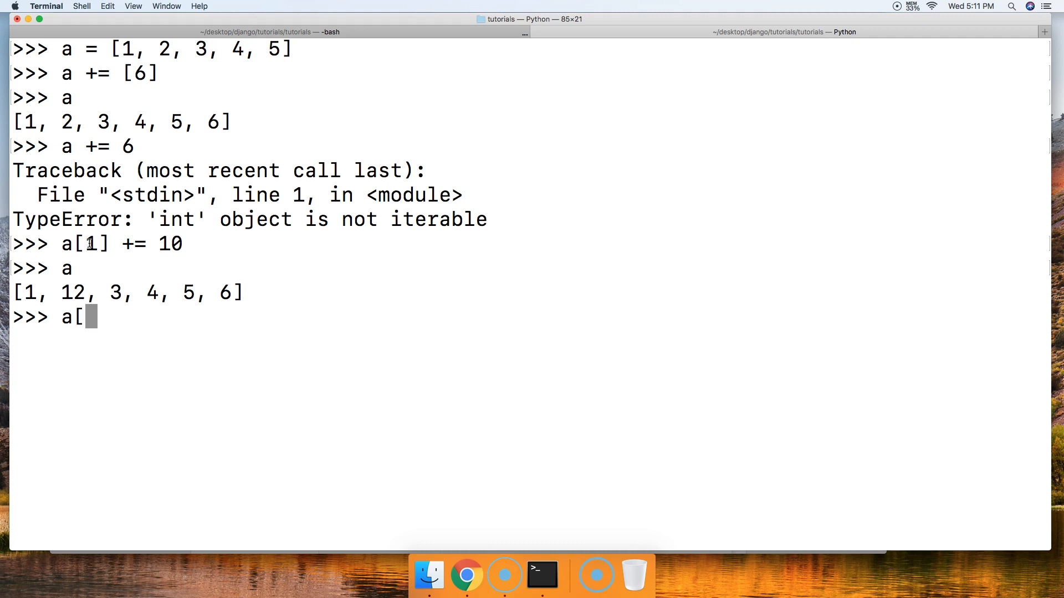
{"action": "type", "text": ":3"}
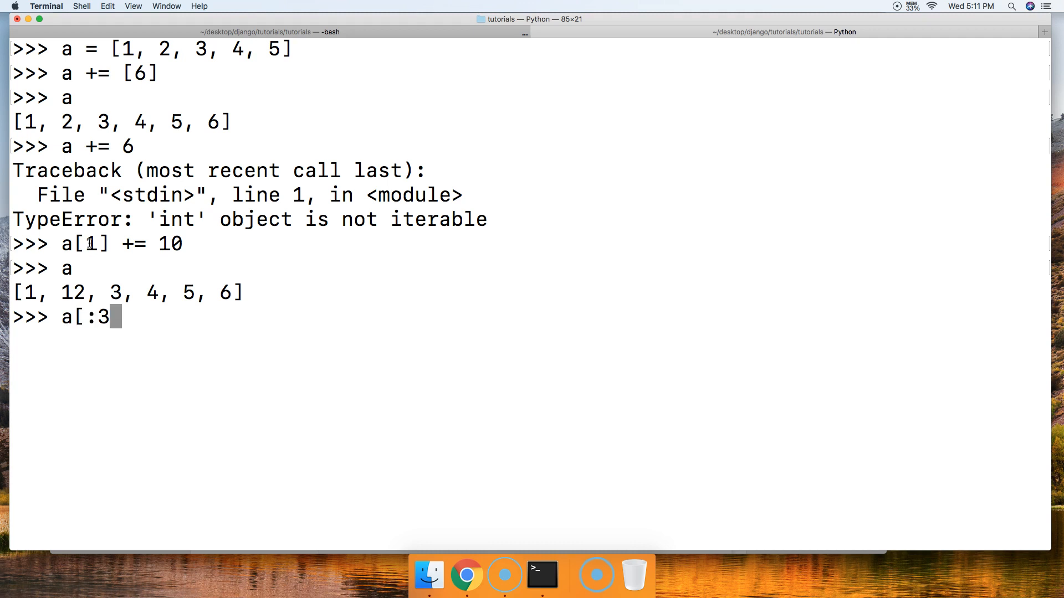
{"action": "type", "text": "] += ;"}
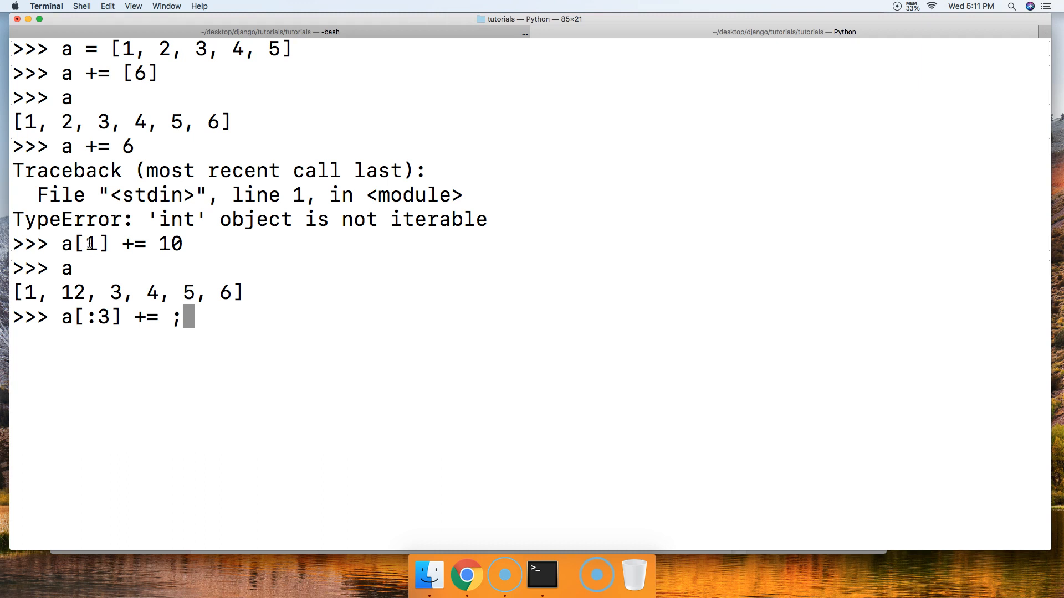
{"action": "type", "text": "["}
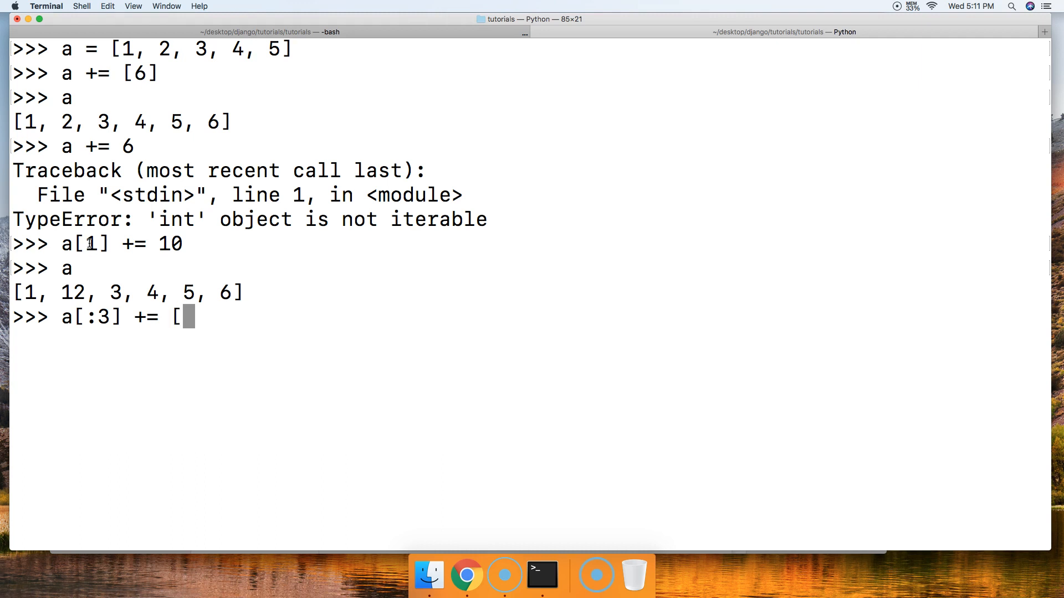
{"action": "type", "text": "'Dog\""}
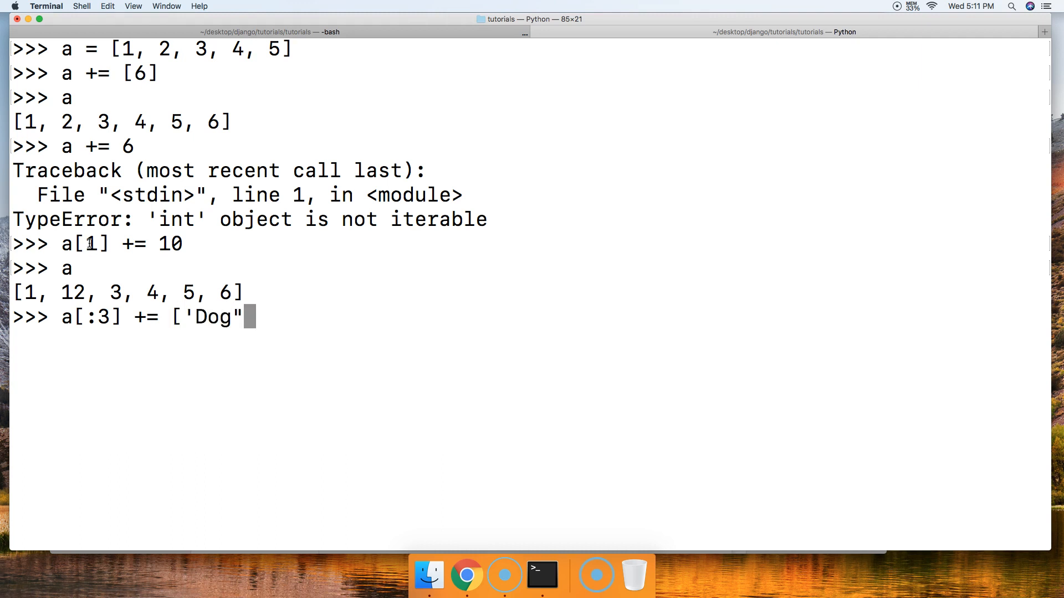
{"action": "type", "text": "',"}
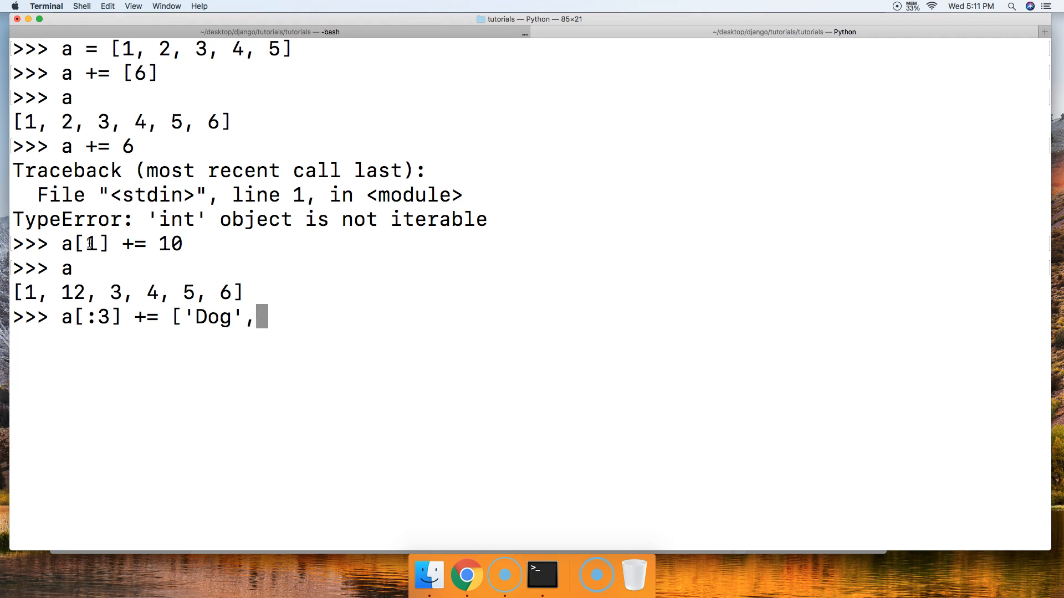
{"action": "type", "text": "\"cat"}
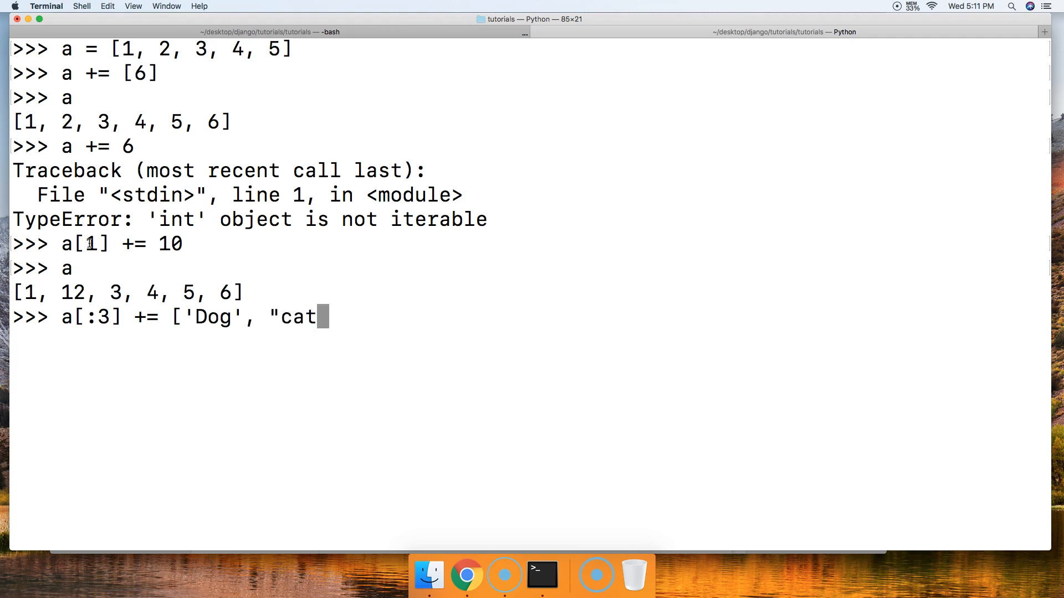
{"action": "type", "text": ", \"M"}
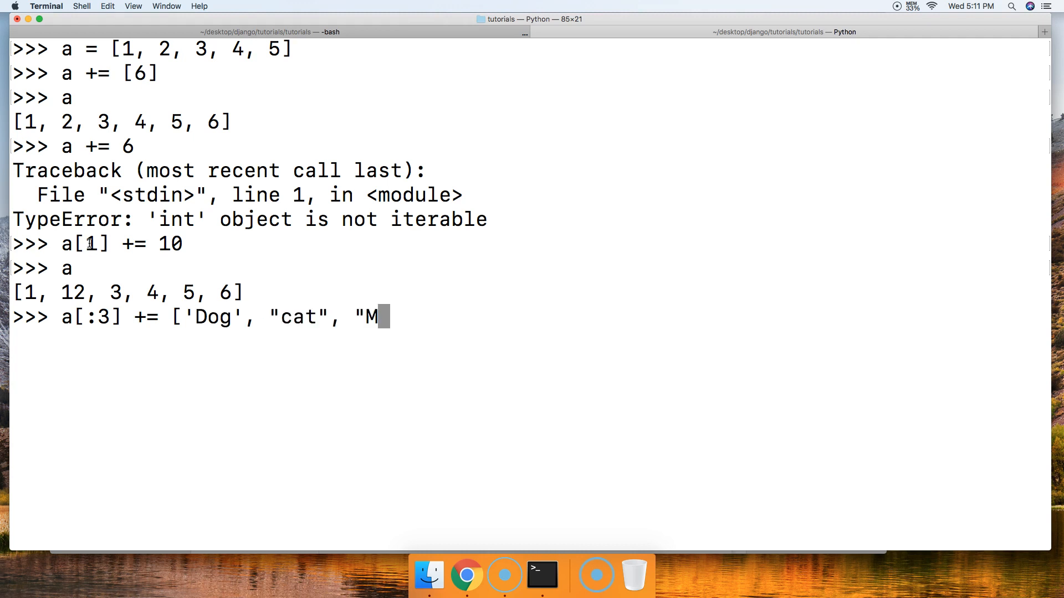
{"action": "type", "text": "onkey"}
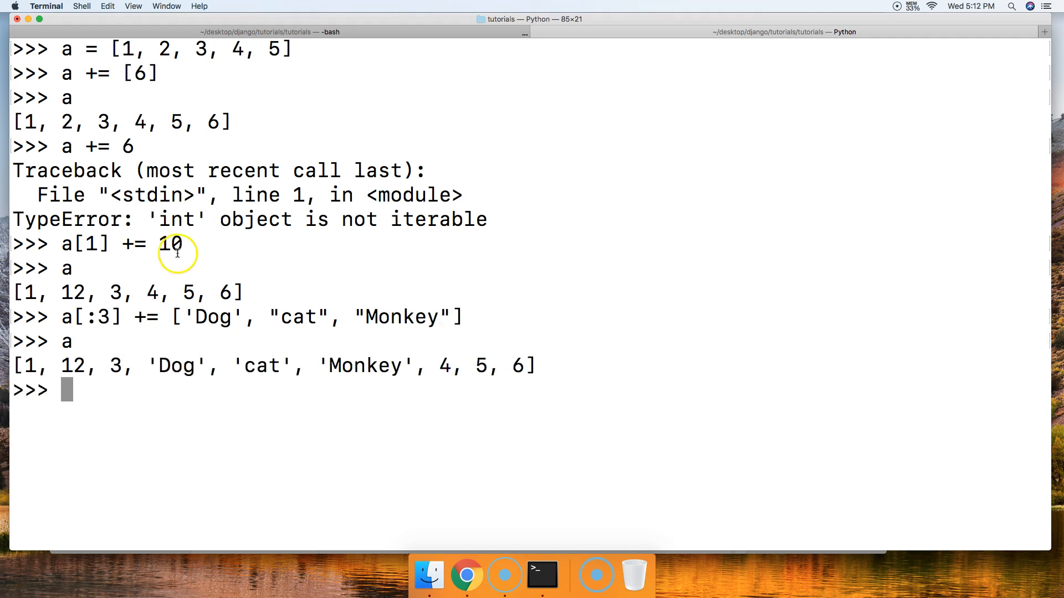
{"action": "mouse_move", "coordinate": [374, 358]}
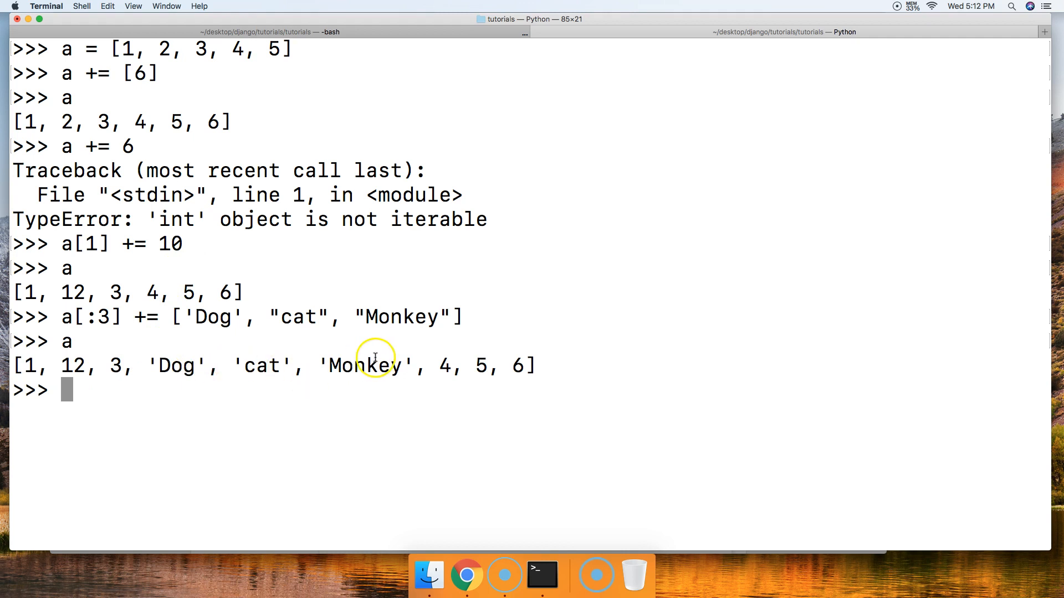
{"action": "mouse_move", "coordinate": [97, 316]}
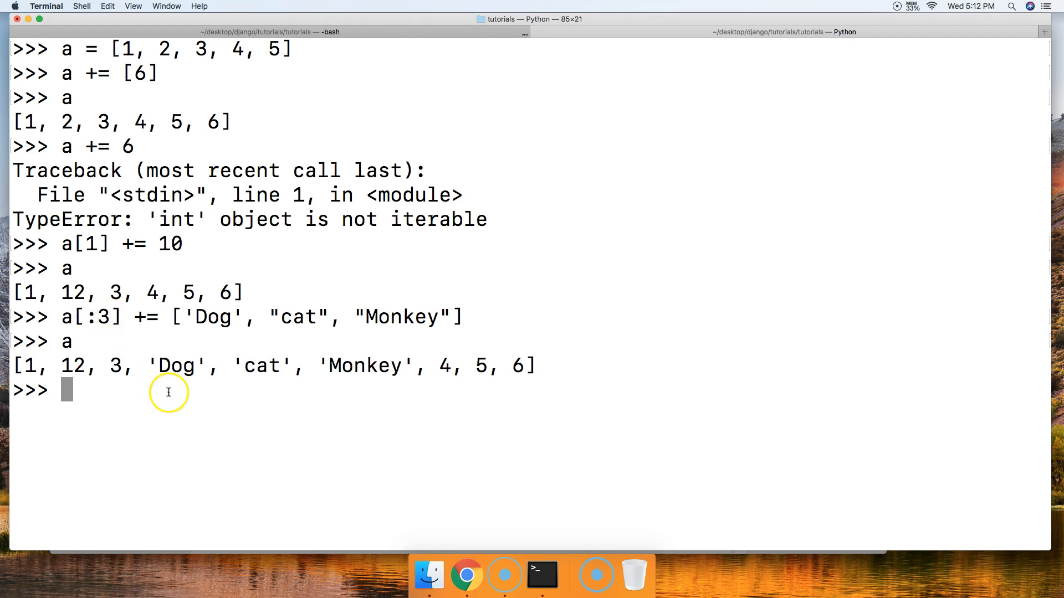
{"action": "mouse_move", "coordinate": [110, 319]}
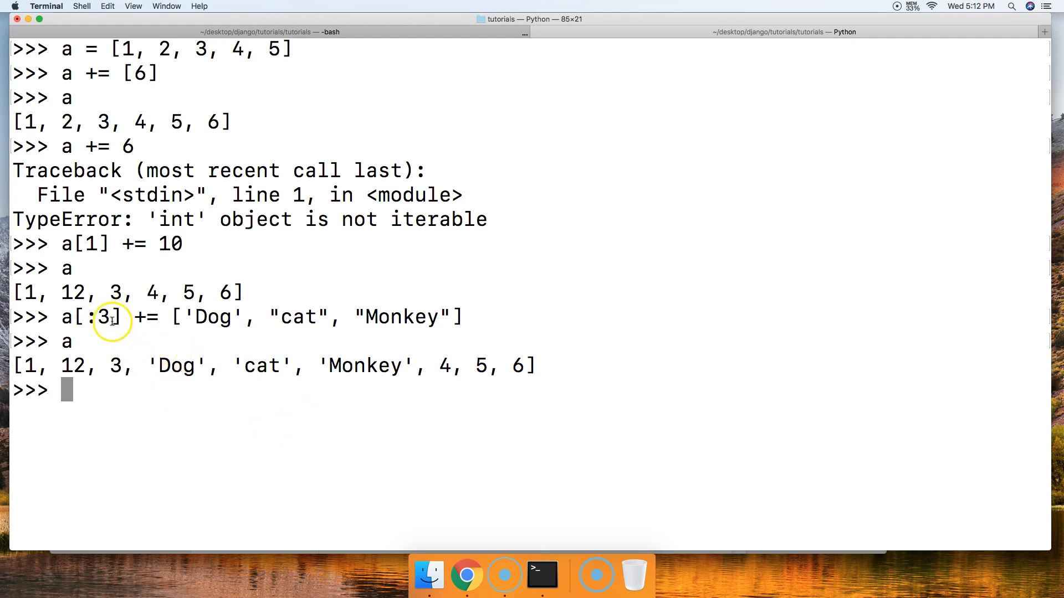
{"action": "mouse_move", "coordinate": [184, 346]}
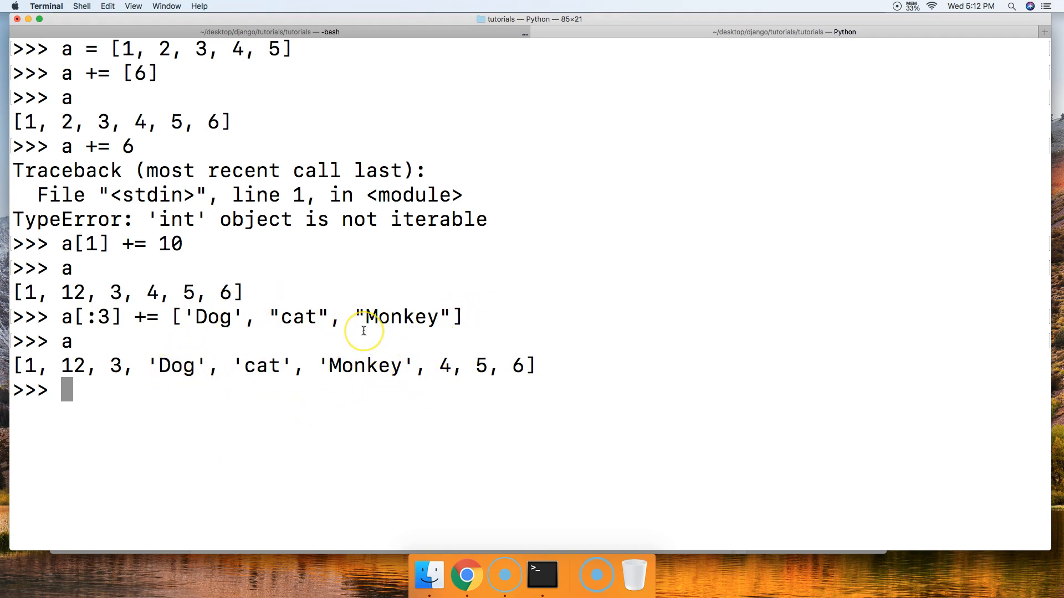
{"action": "mouse_move", "coordinate": [362, 332]}
{"action": "type", "text": "a ="}
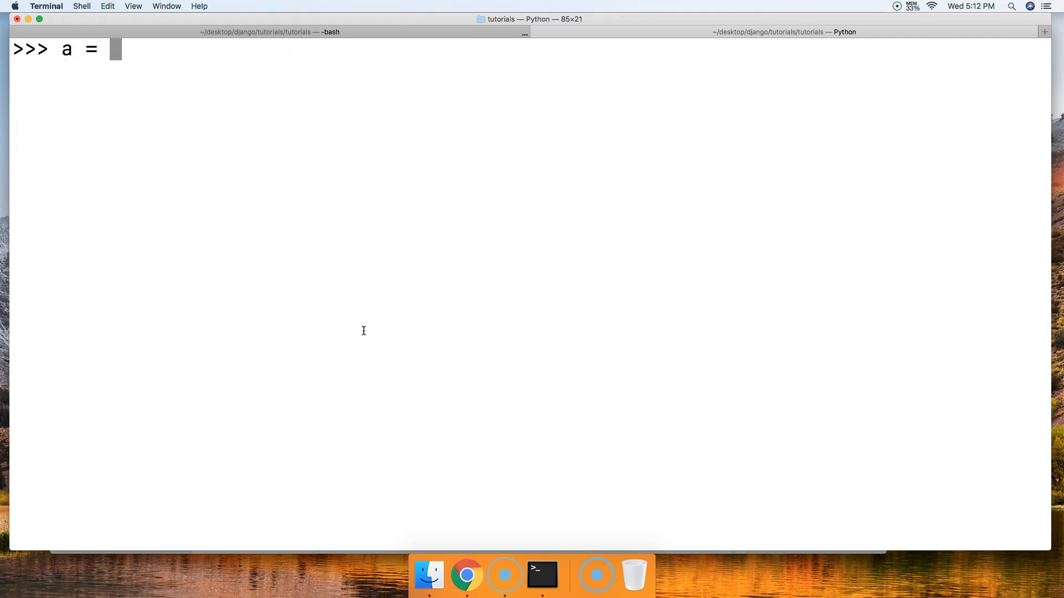
Redefine a = [1, 2, 3, 4] and run a[1] -= 1, giving [1, 1, 3, 4].
{"action": "type", "text": "[1, 2, 3, 4]"}
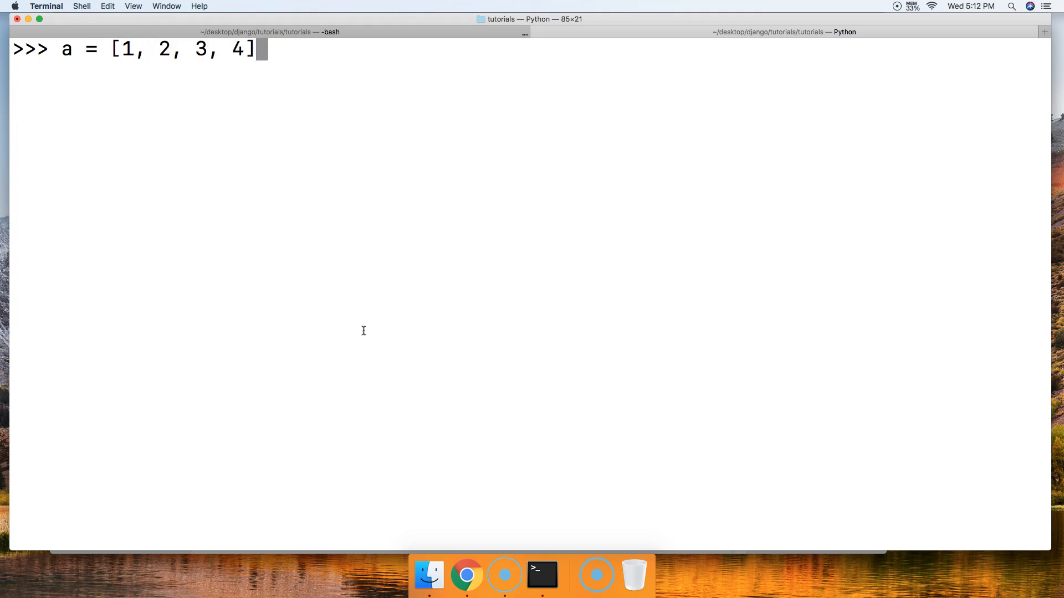
{"action": "key", "text": "Return"}
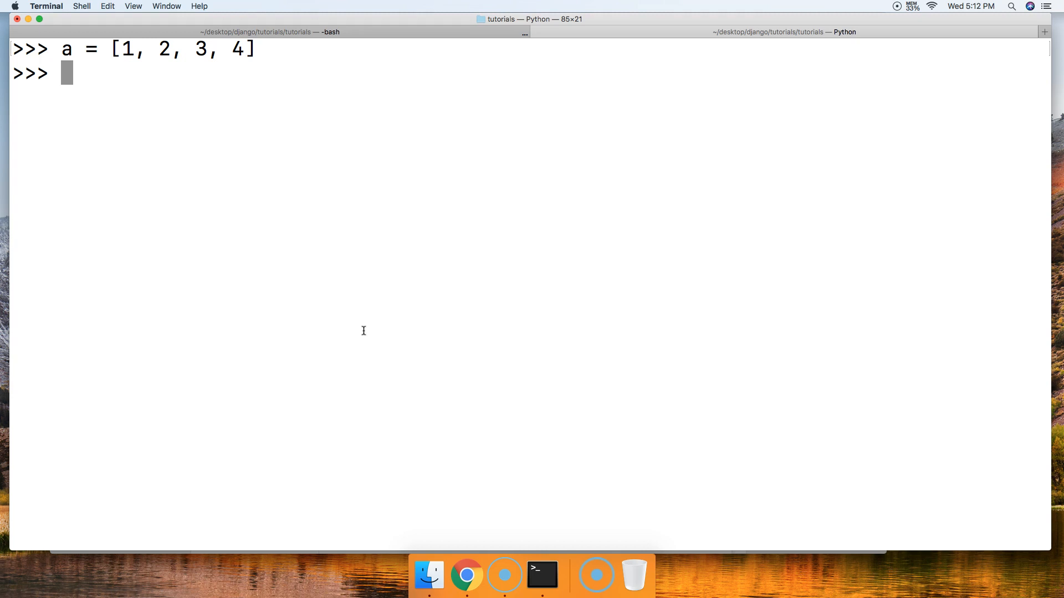
{"action": "type", "text": "a[1] -="}
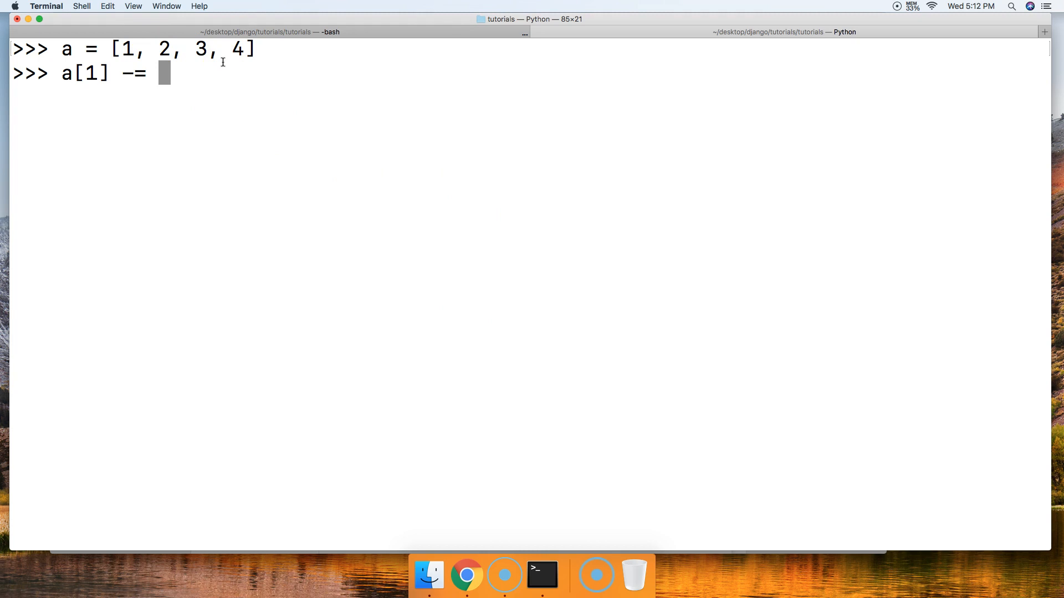
{"action": "type", "text": "1"}
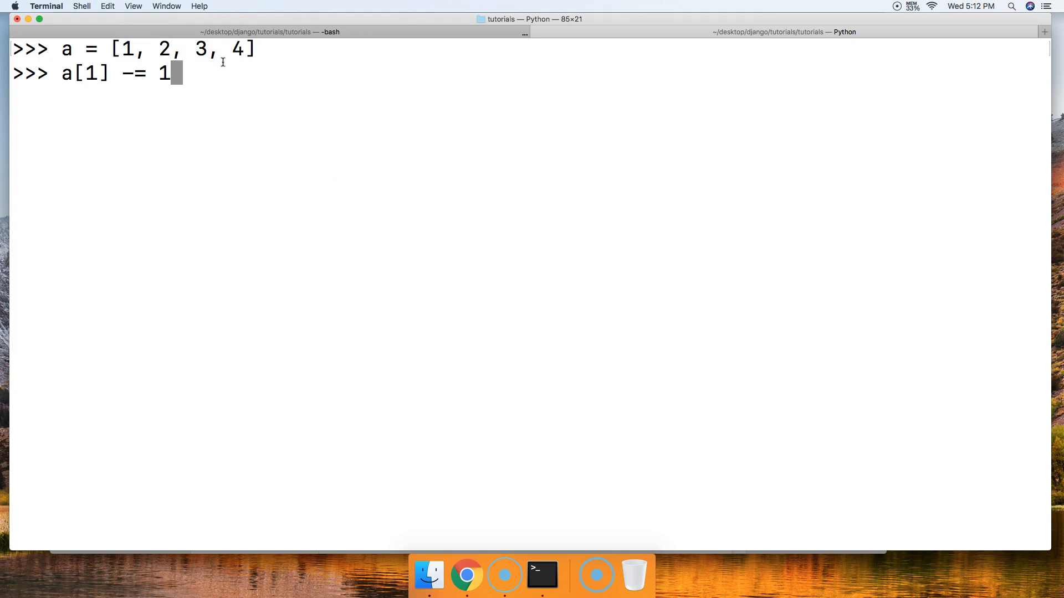
{"action": "key", "text": "Return"}
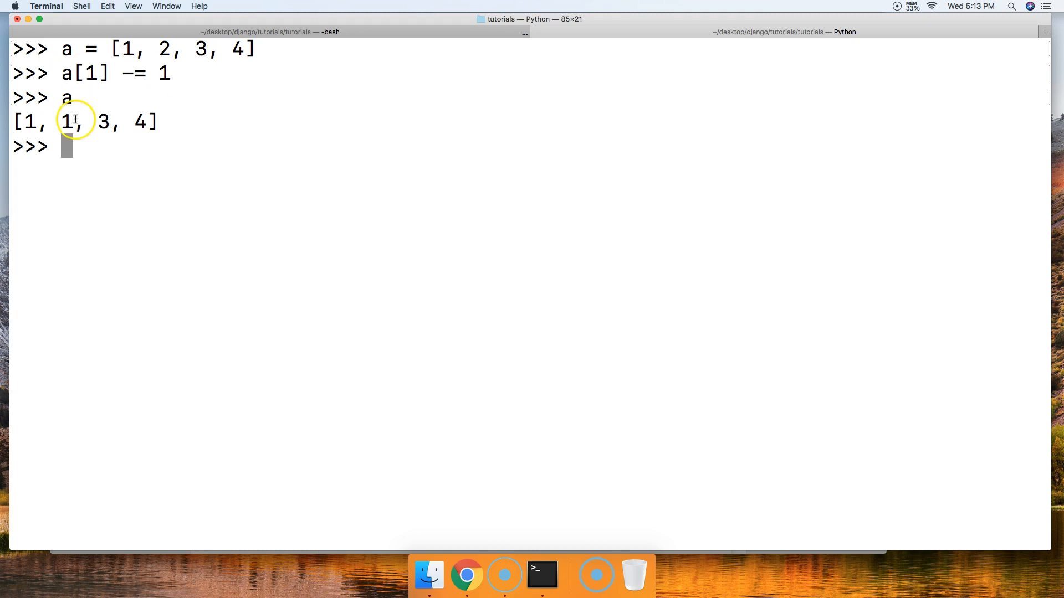
{"action": "mouse_move", "coordinate": [163, 48]}
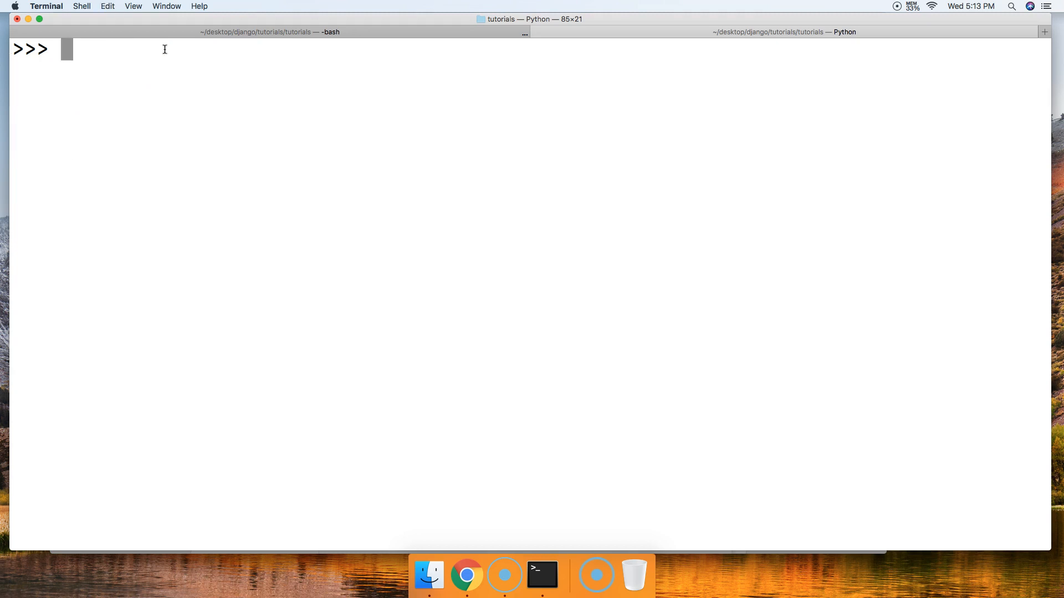
Reset a = [1, 2, 3, 4] and run a *= 5 to repeat it five times.
{"action": "type", "text": "a ="}
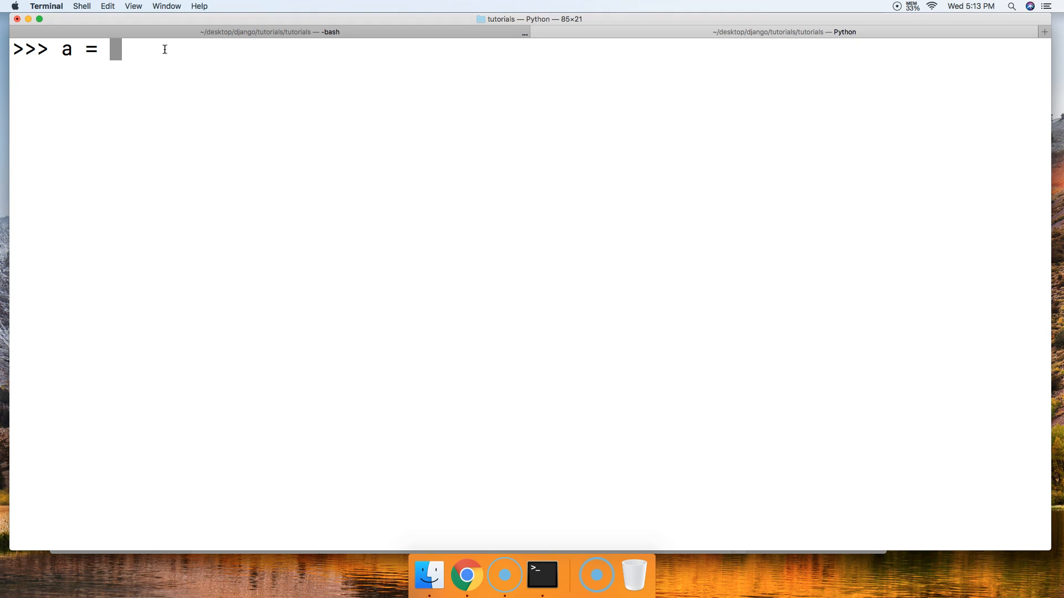
{"action": "type", "text": "[1, 2"}
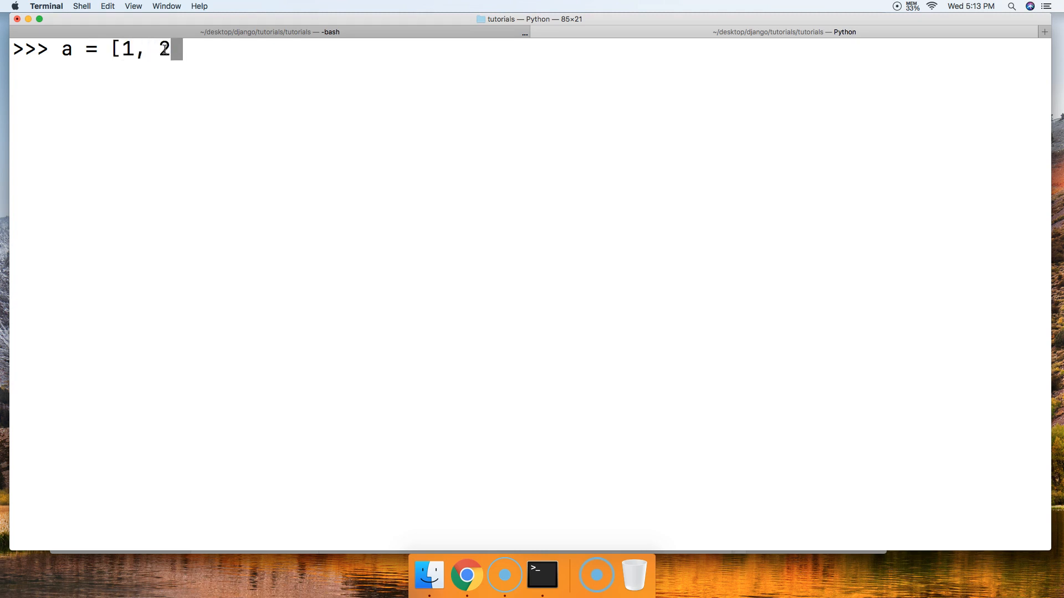
{"action": "type", "text": ", 3, 4"}
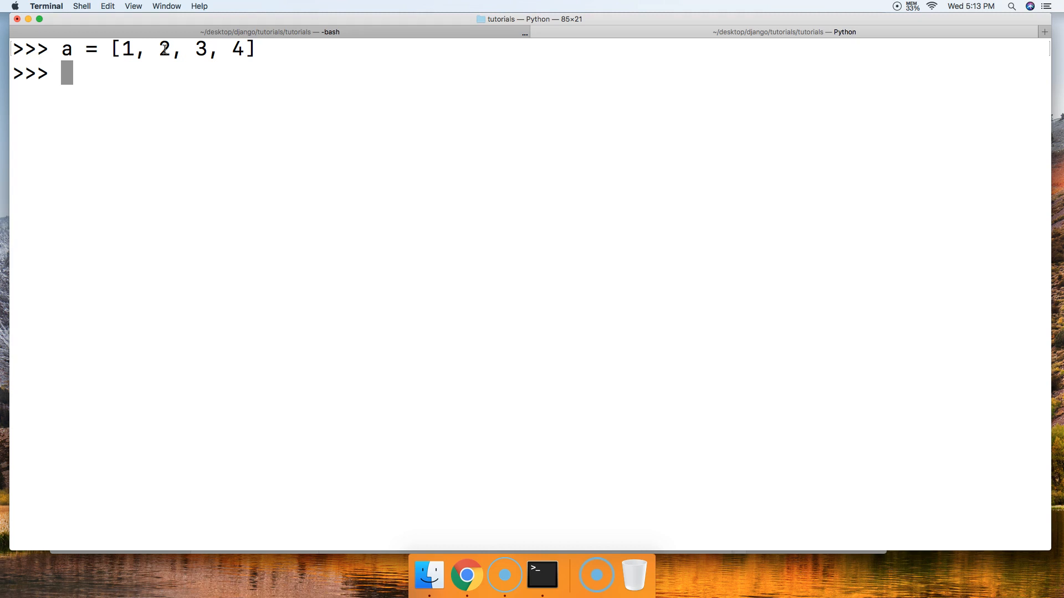
{"action": "mouse_move", "coordinate": [223, 49]}
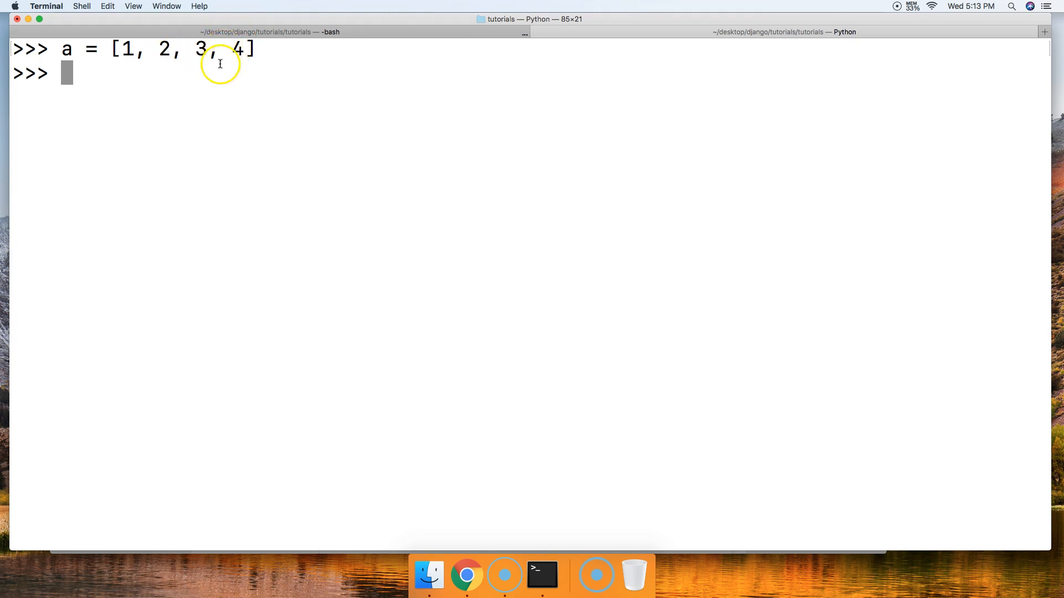
{"action": "mouse_move", "coordinate": [124, 48]}
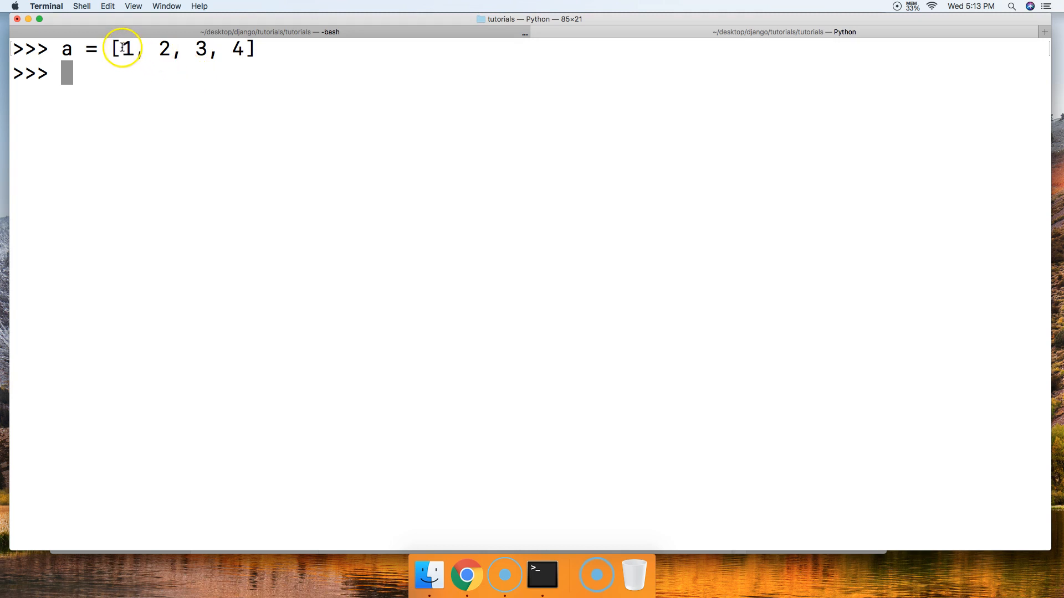
{"action": "mouse_move", "coordinate": [249, 49]}
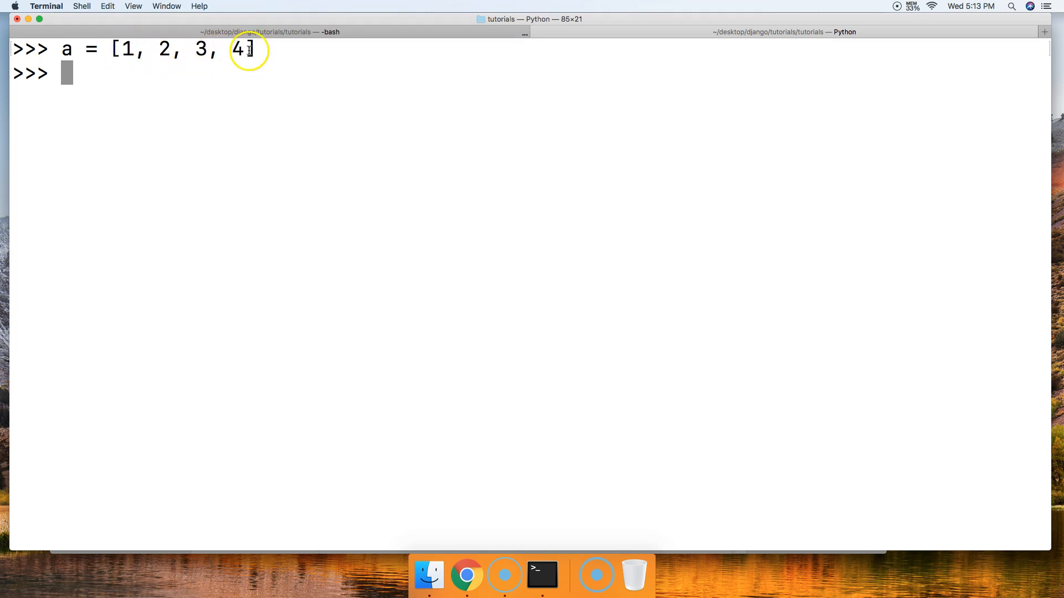
{"action": "mouse_move", "coordinate": [302, 54]}
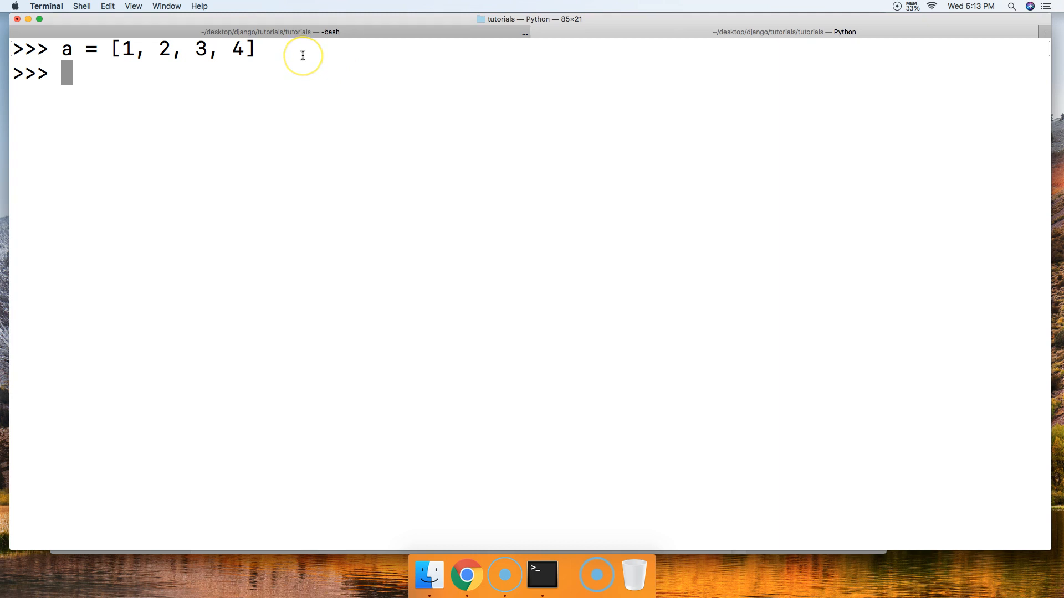
{"action": "mouse_move", "coordinate": [302, 56]}
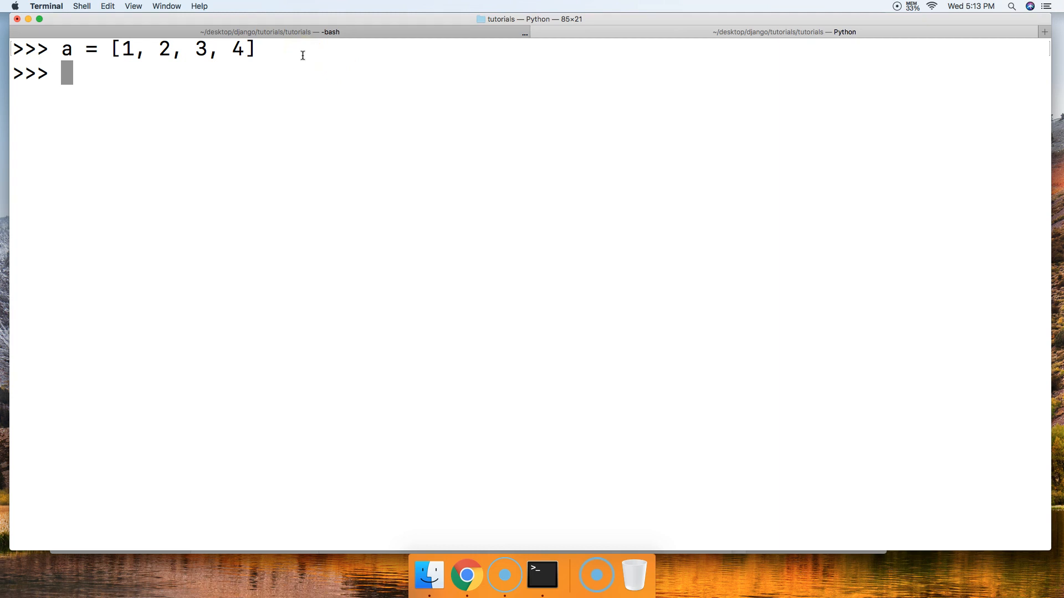
{"action": "type", "text": "a *"}
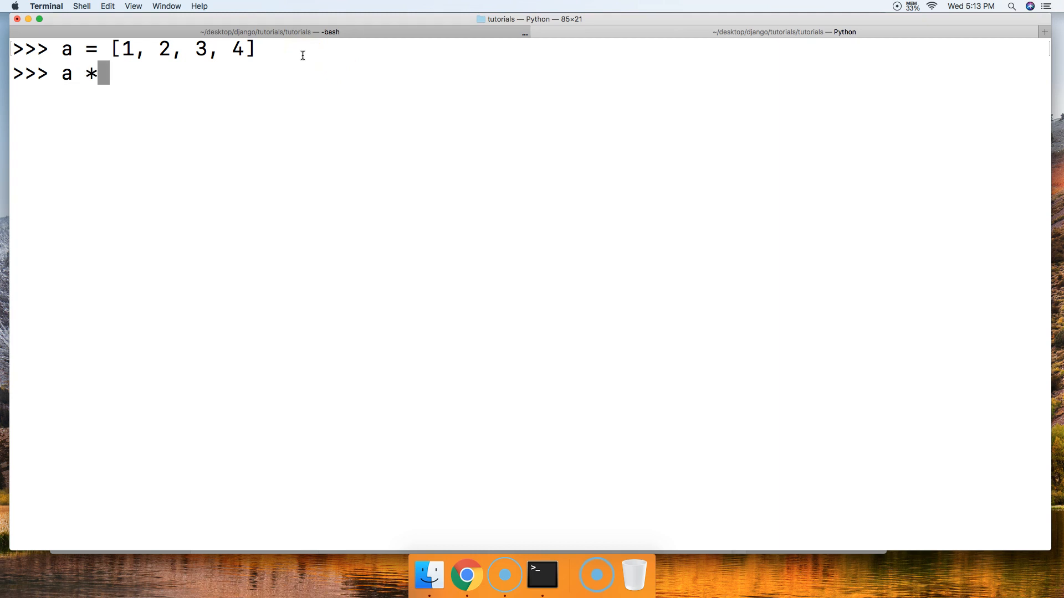
{"action": "type", "text": "= 5"}
{"action": "type", "text": "a"}
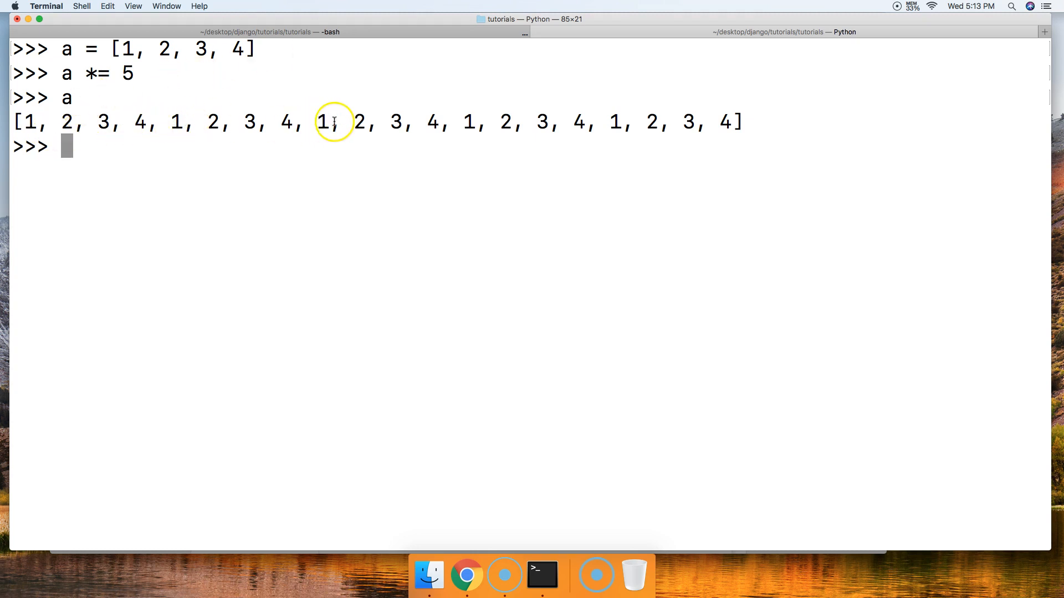
{"action": "mouse_move", "coordinate": [172, 148]}
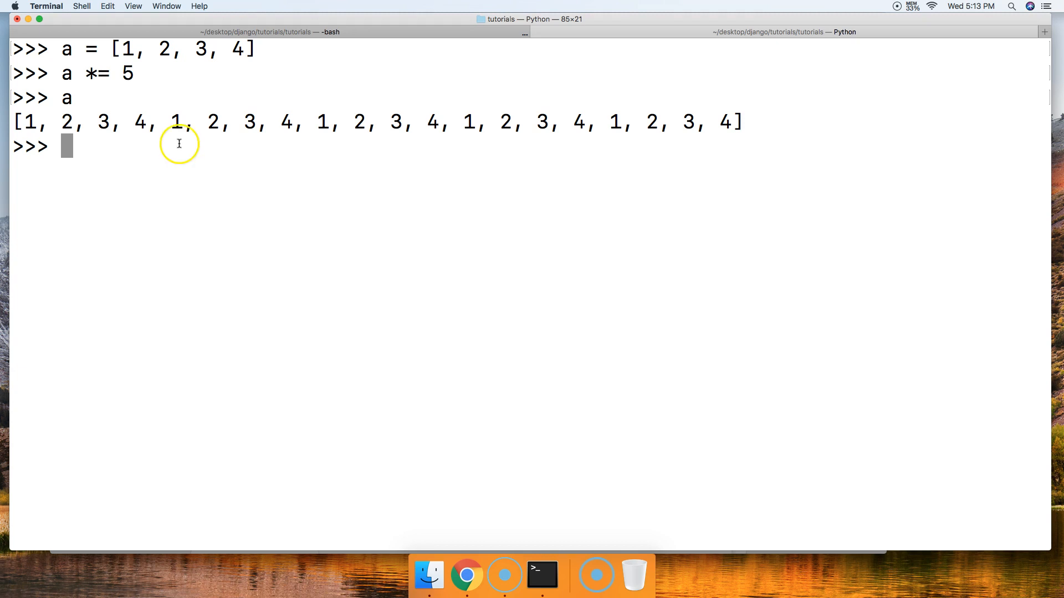
{"action": "mouse_move", "coordinate": [330, 121]}
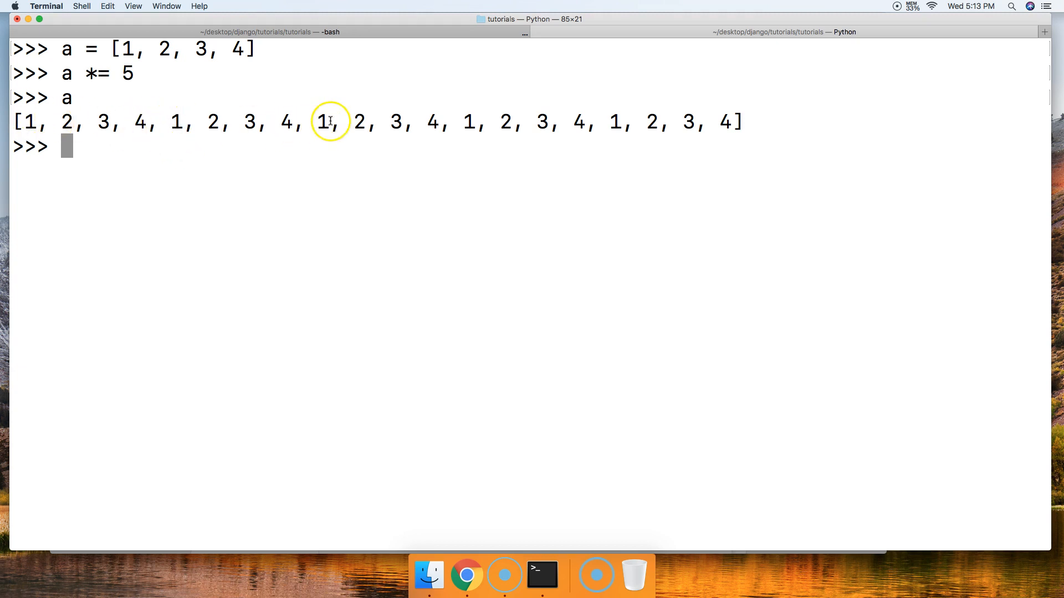
{"action": "mouse_move", "coordinate": [58, 100]}
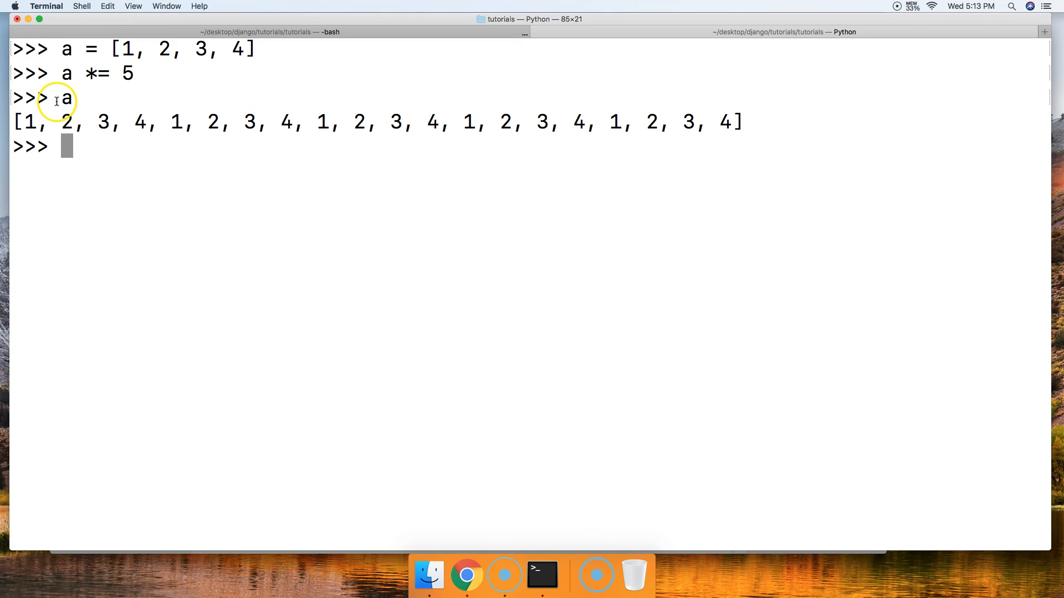
{"action": "mouse_move", "coordinate": [136, 172]}
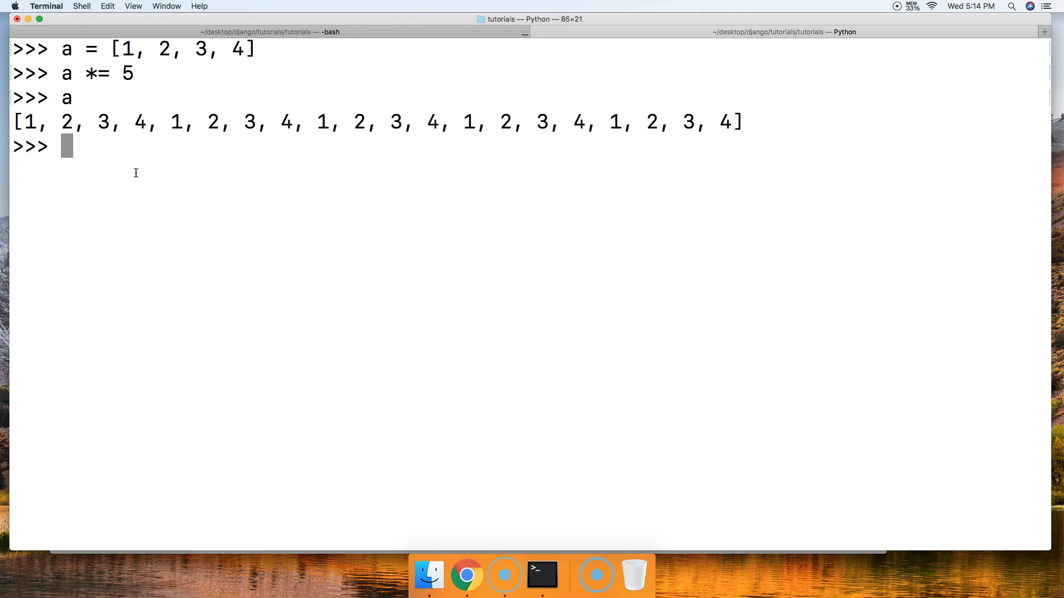
Run a[1] *= 5 so the second element of the repeated list becomes 10.
{"action": "type", "text": "a[1]"}
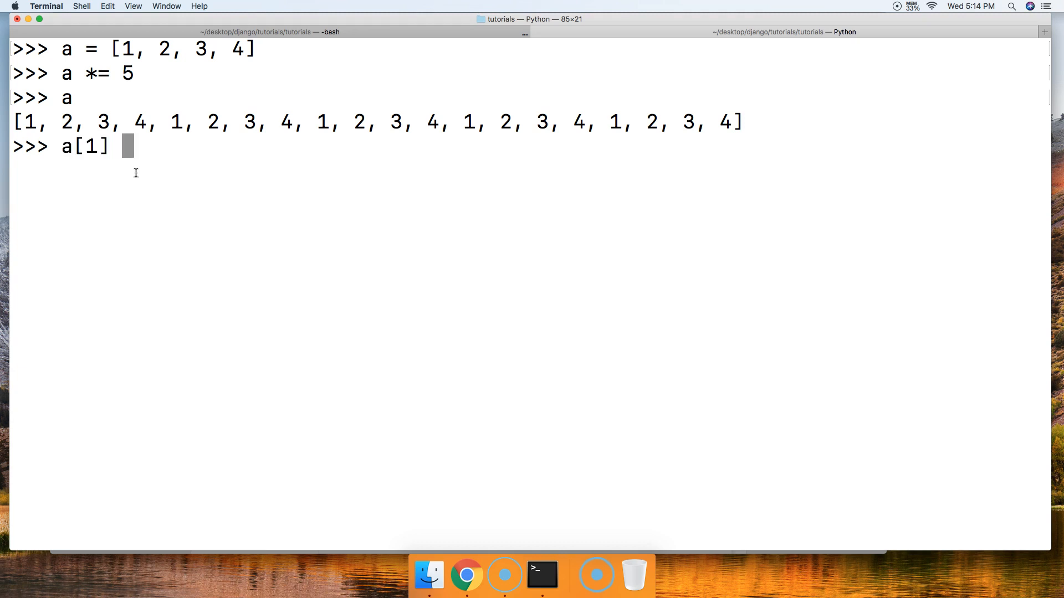
{"action": "type", "text": "*="}
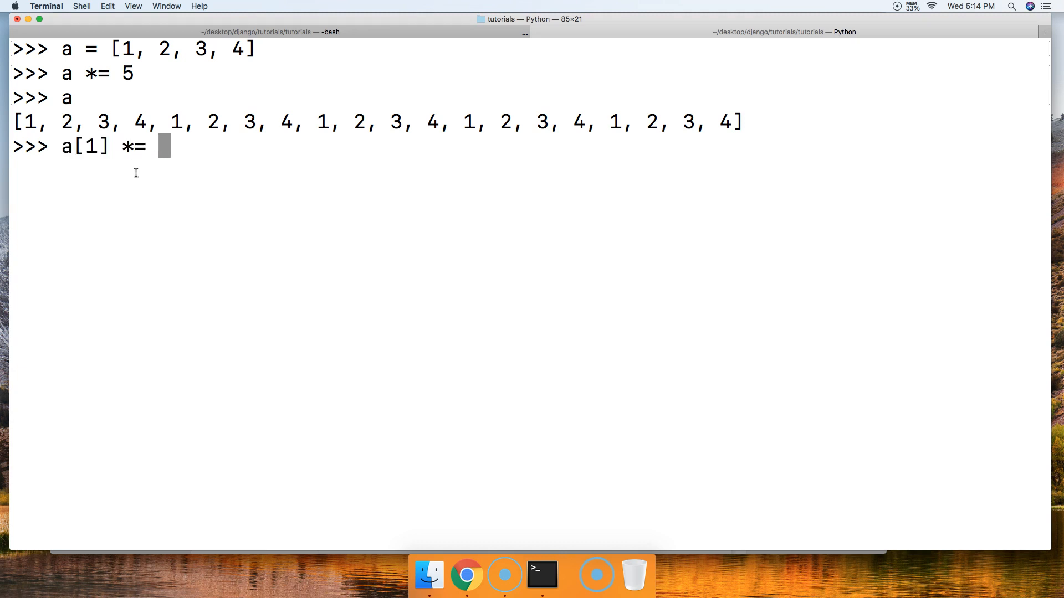
{"action": "type", "text": "5"}
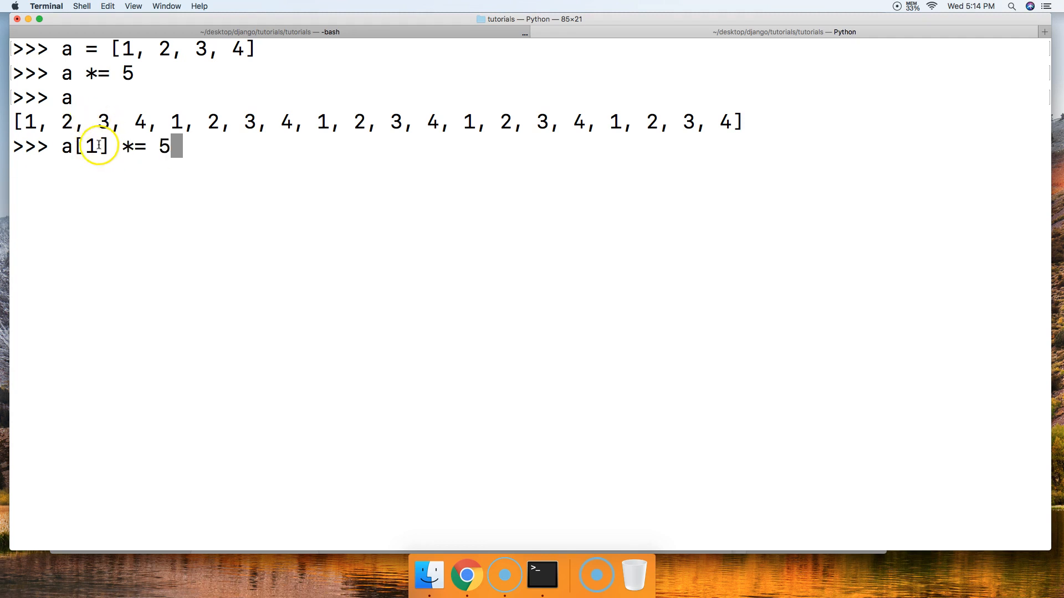
{"action": "key", "text": "Return"}
{"action": "type", "text": "a"}
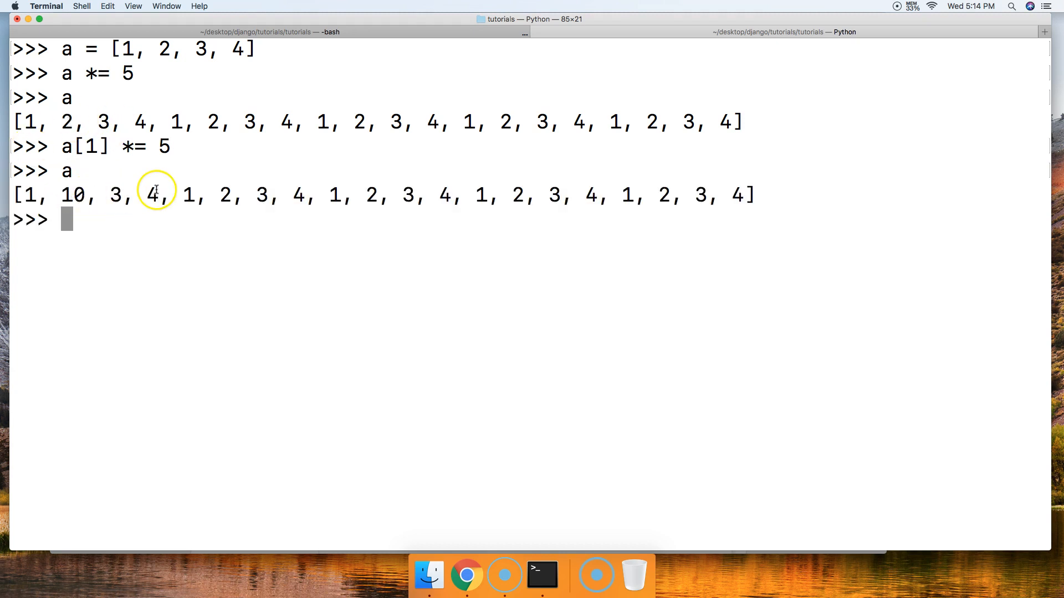
{"action": "mouse_move", "coordinate": [157, 194]}
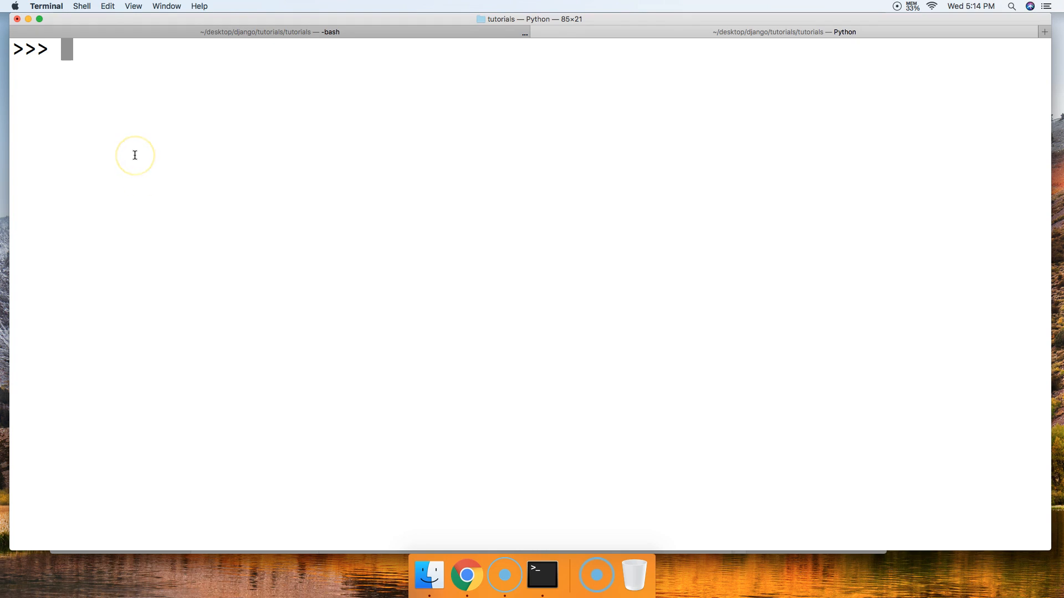
Enter and run a = [10, 20, 30, 40] at the >>> prompt.
{"action": "type", "text": "a ="}
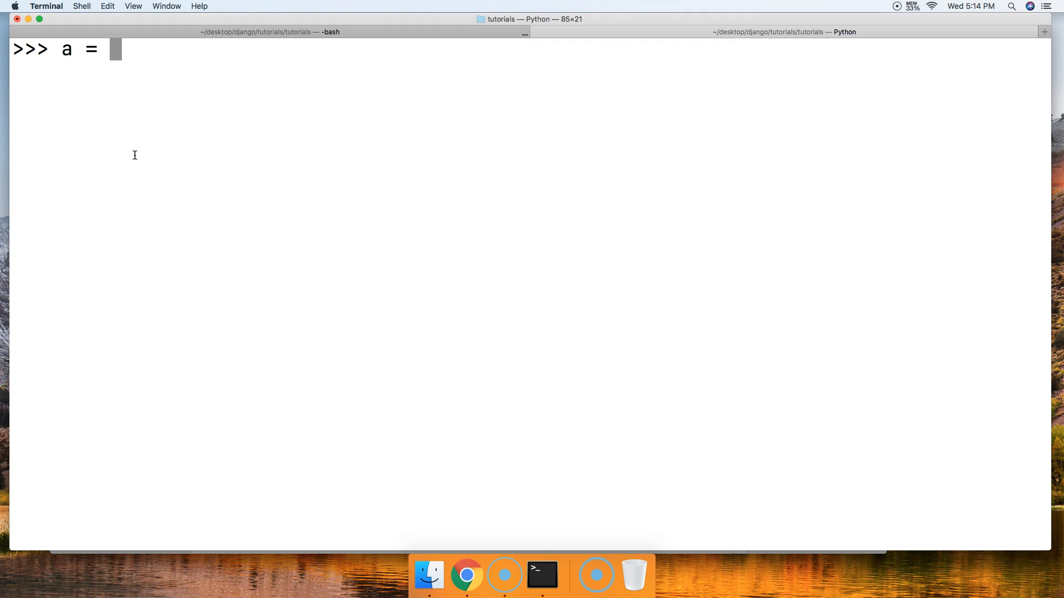
{"action": "type", "text": "["}
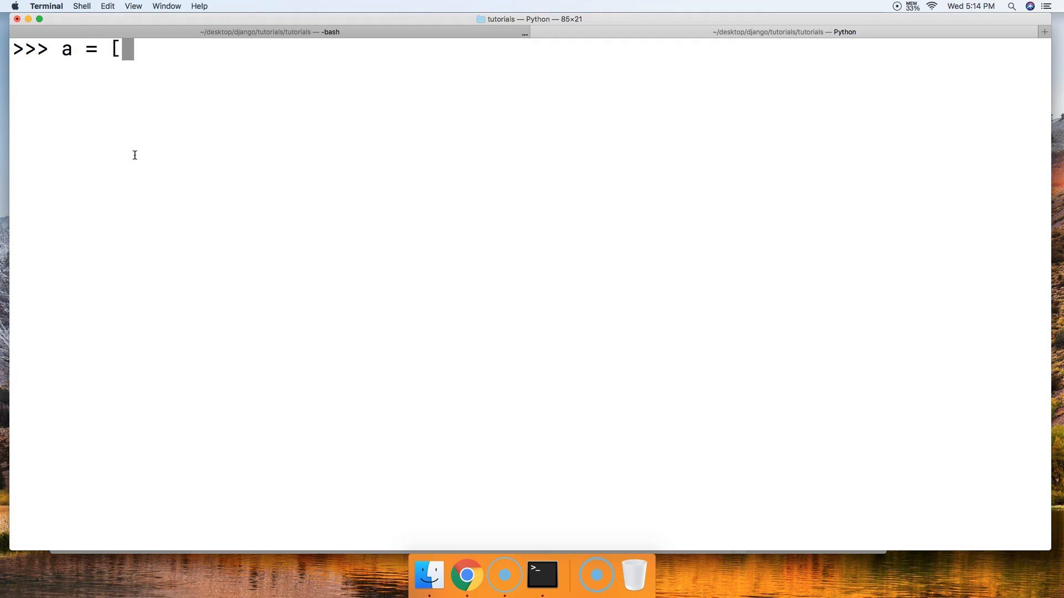
{"action": "type", "text": "10,"}
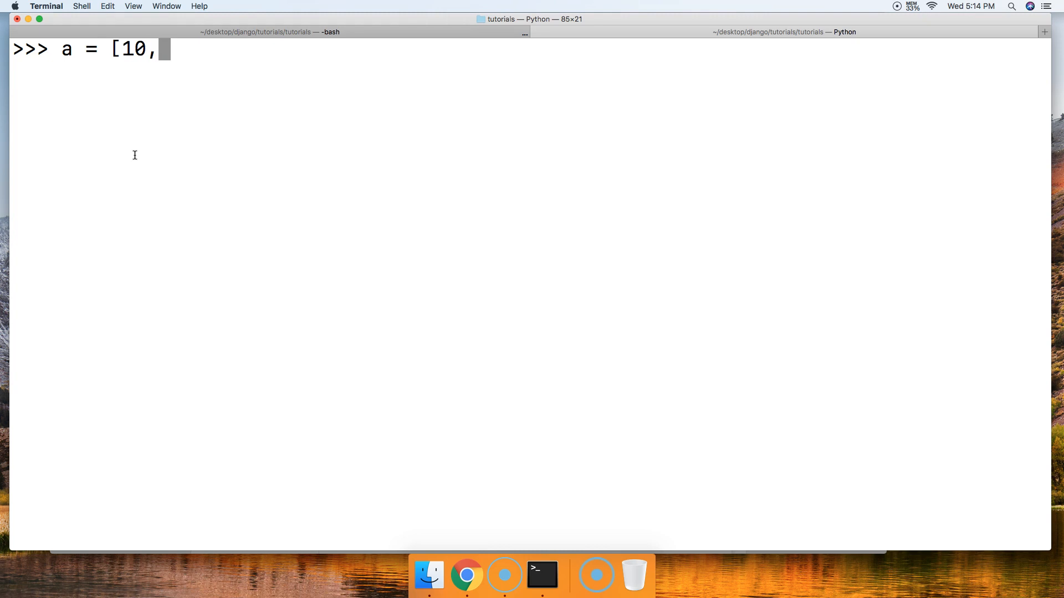
{"action": "type", "text": "20, 30"}
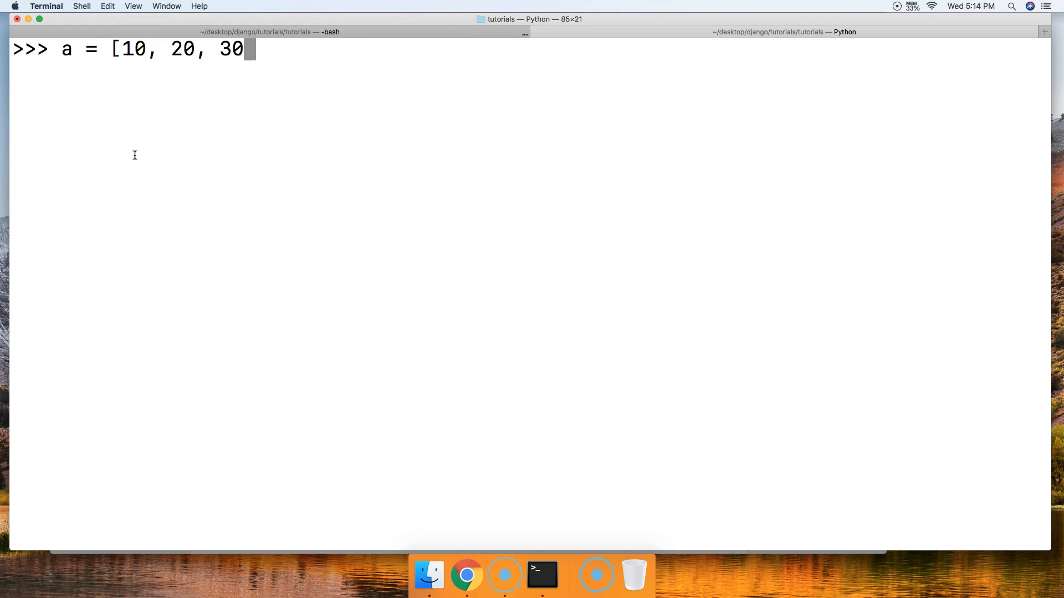
{"action": "type", "text": ", 40"}
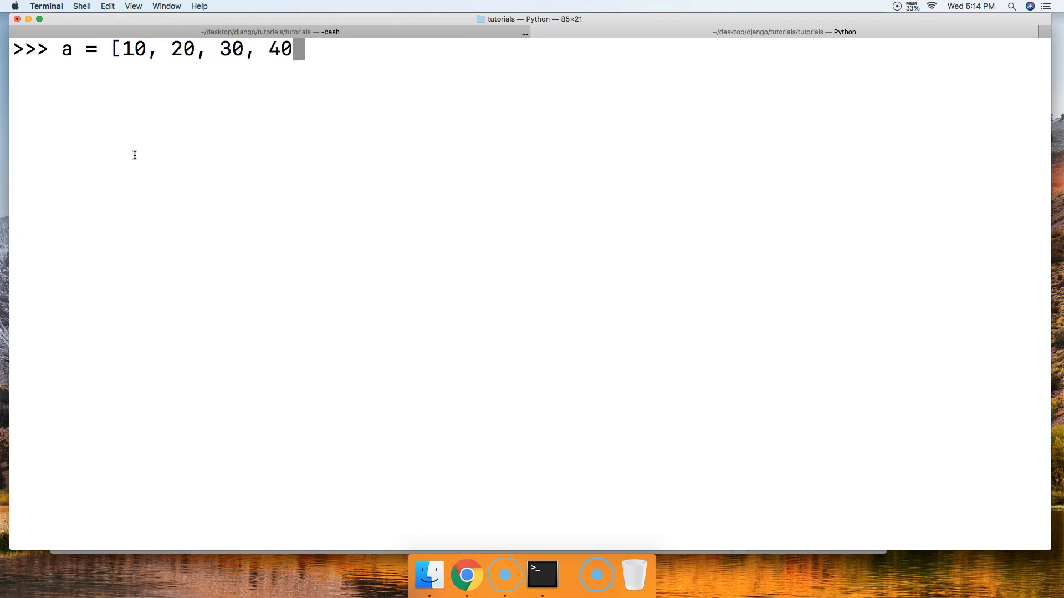
{"action": "key", "text": "Return"}
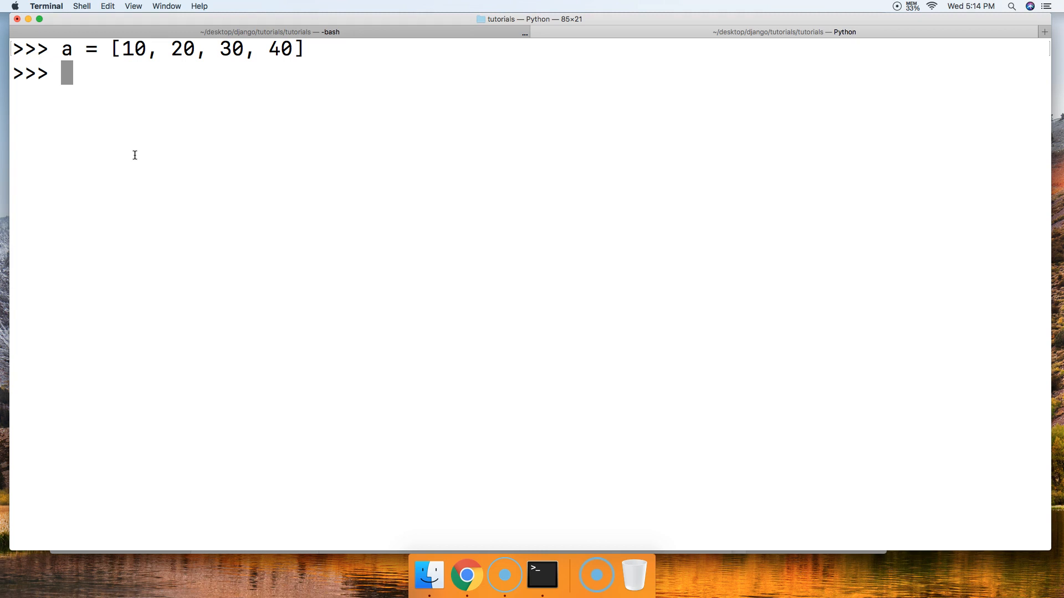
{"action": "mouse_move", "coordinate": [168, 57]}
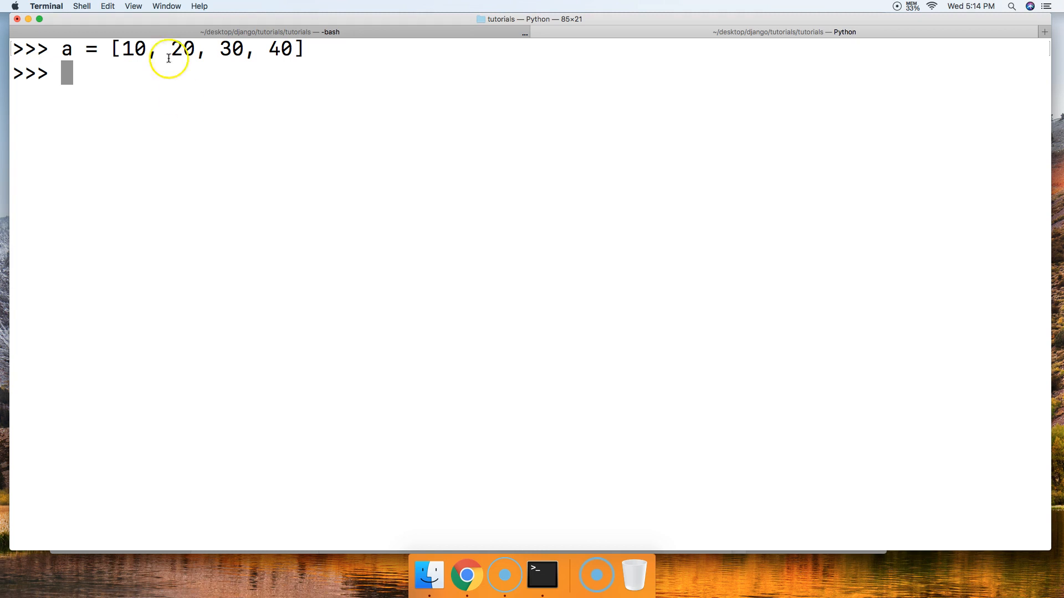
{"action": "mouse_move", "coordinate": [88, 80]}
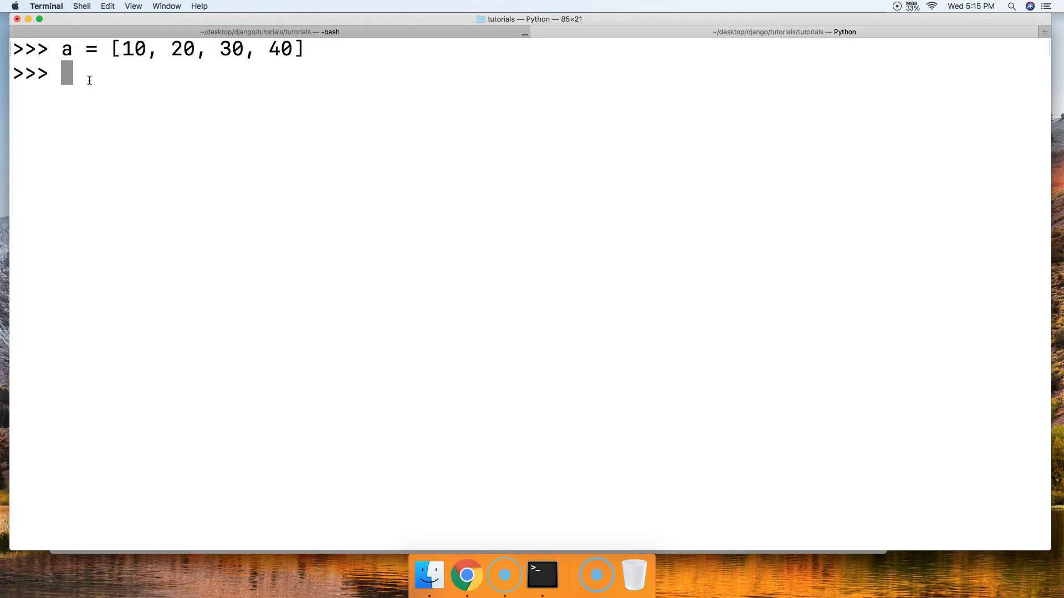
Run a[0] /= 2 so a shows [5.0, 20, 30, 40].
{"action": "type", "text": "a["}
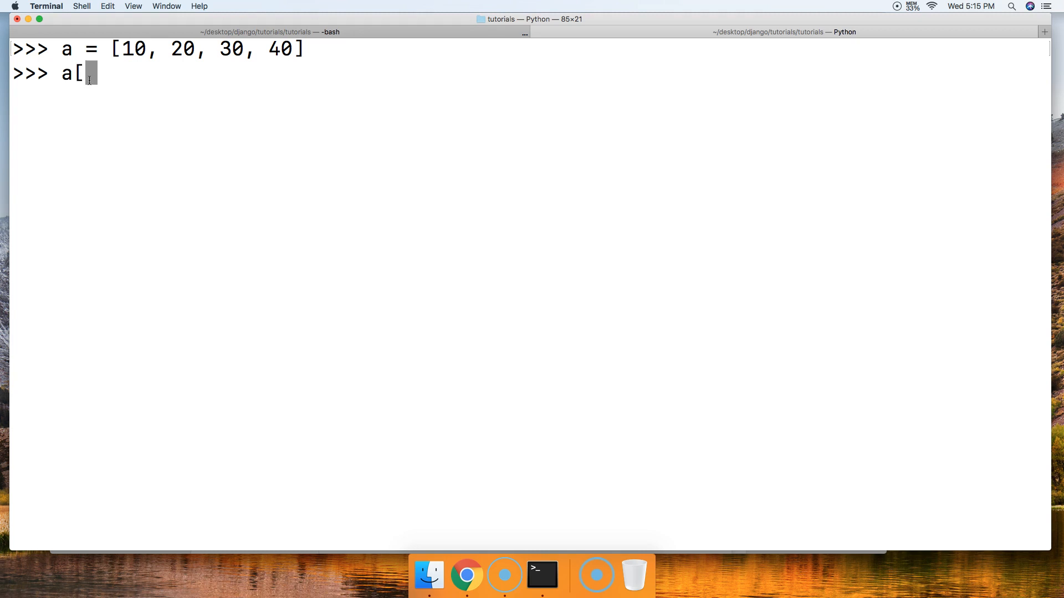
{"action": "type", "text": "0]"}
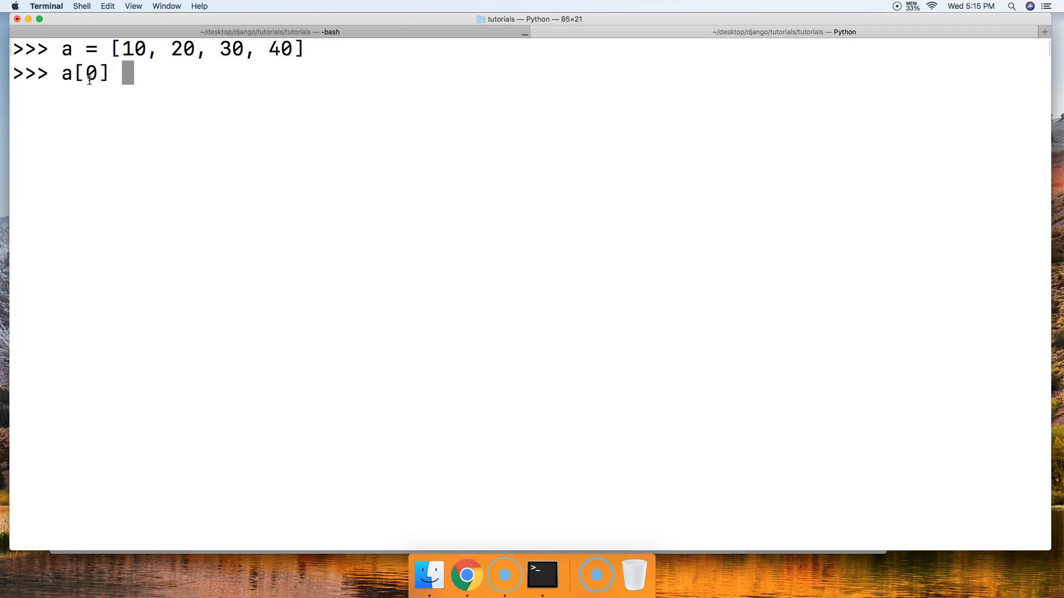
{"action": "type", "text": "/"}
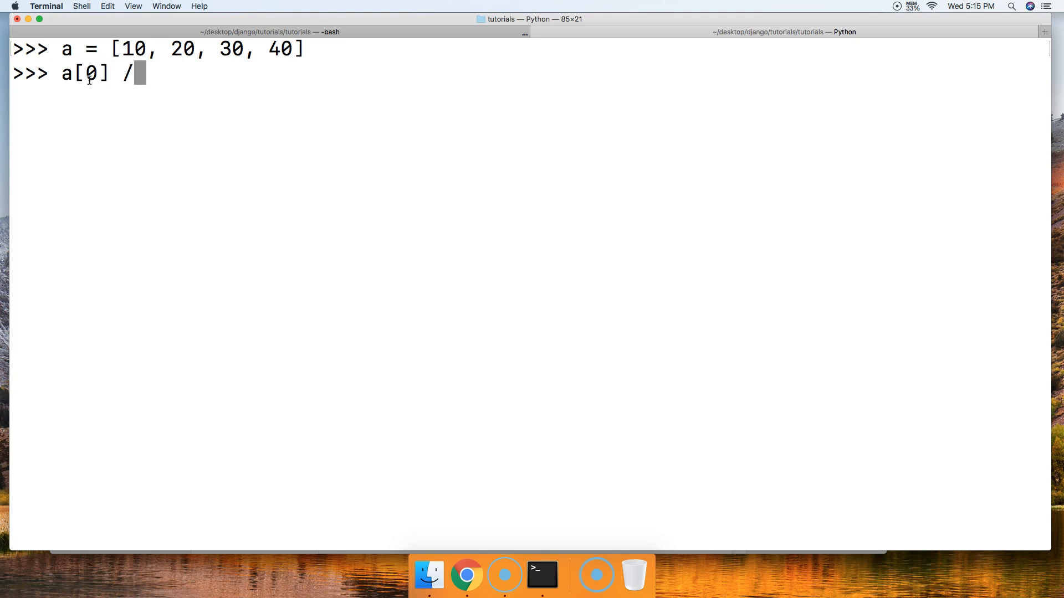
{"action": "type", "text": "= 2"}
{"action": "type", "text": "a"}
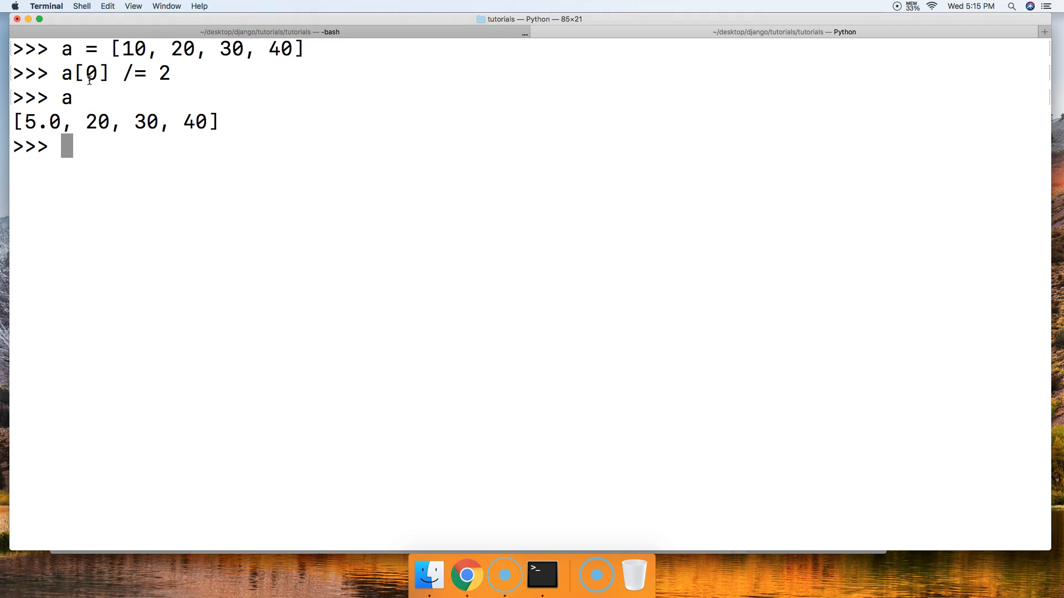
{"action": "mouse_move", "coordinate": [82, 121]}
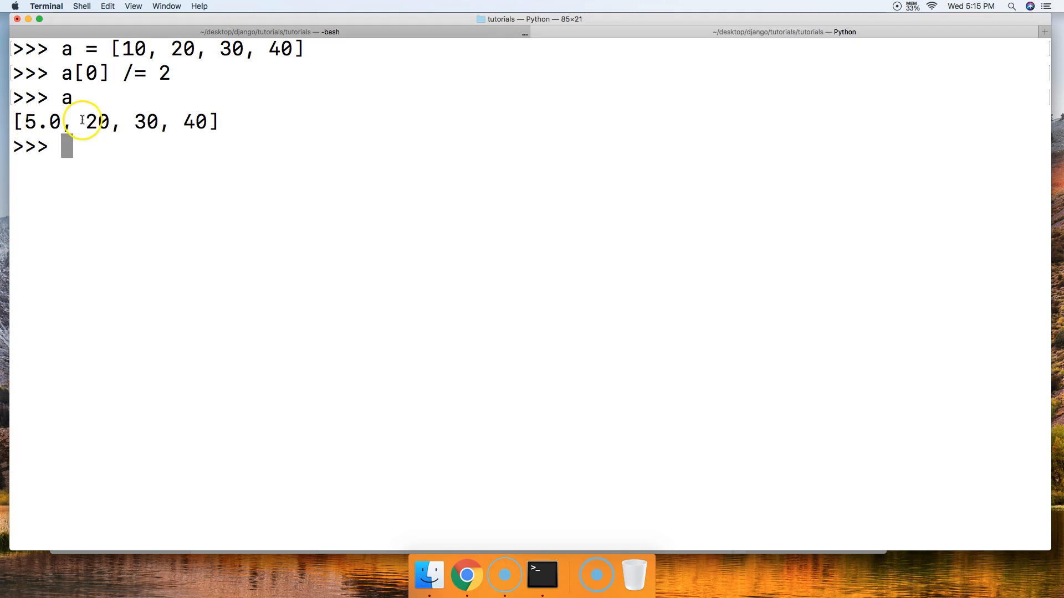
{"action": "mouse_move", "coordinate": [139, 56]}
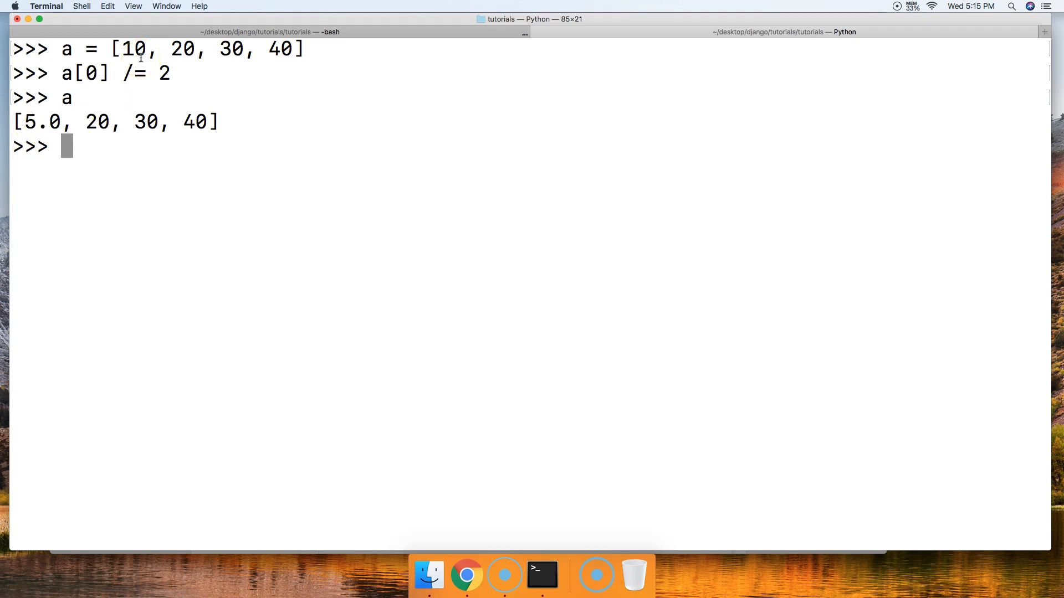
{"action": "type", "text": "a["}
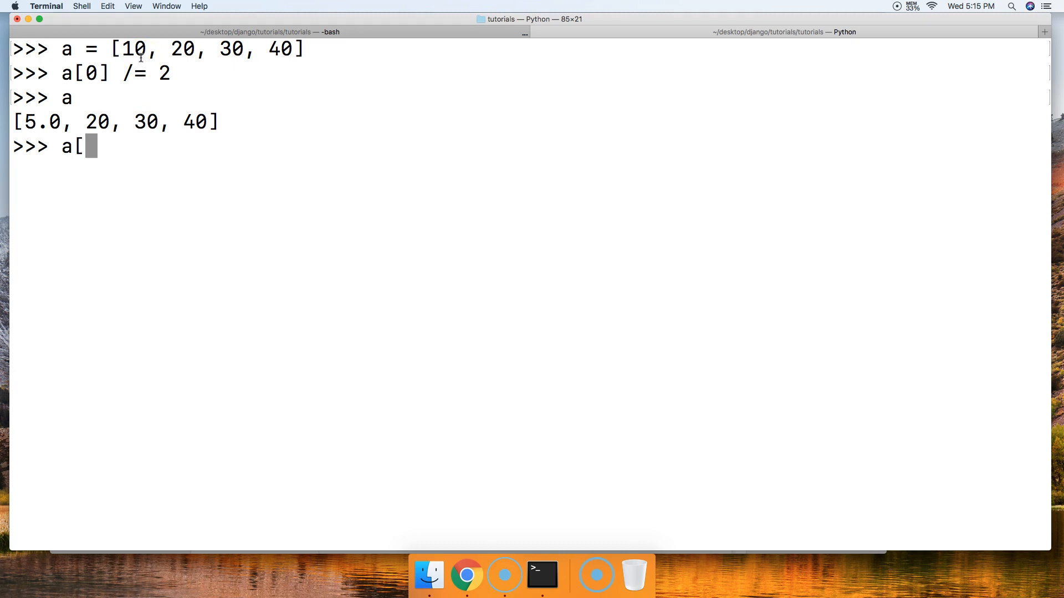
Run a[1] //= 2 so a shows [5.0, 10, 30, 40].
{"action": "type", "text": "1"}
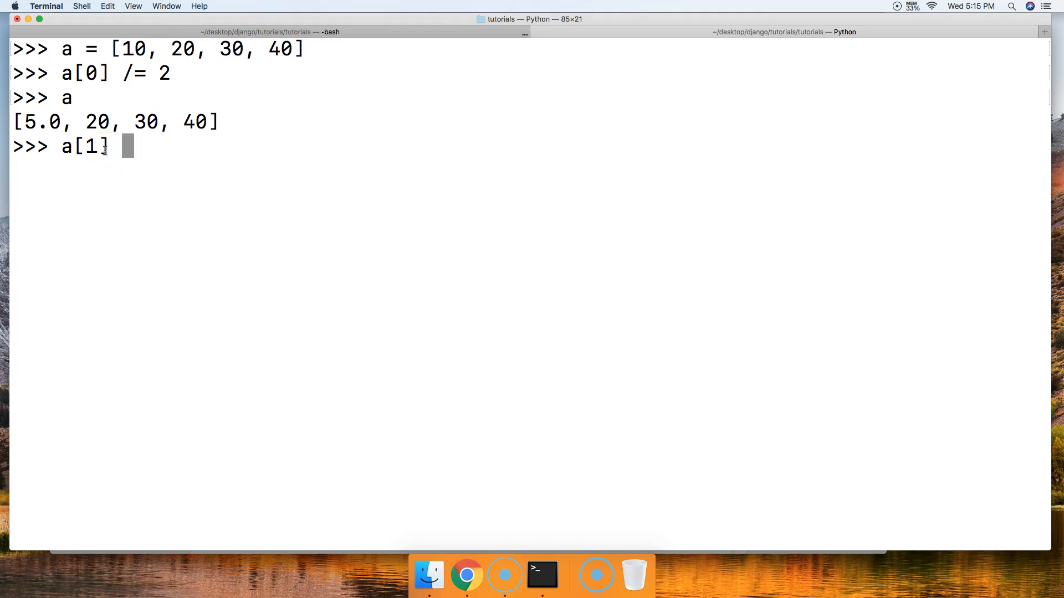
{"action": "type", "text": "//= 2"}
{"action": "type", "text": "a"}
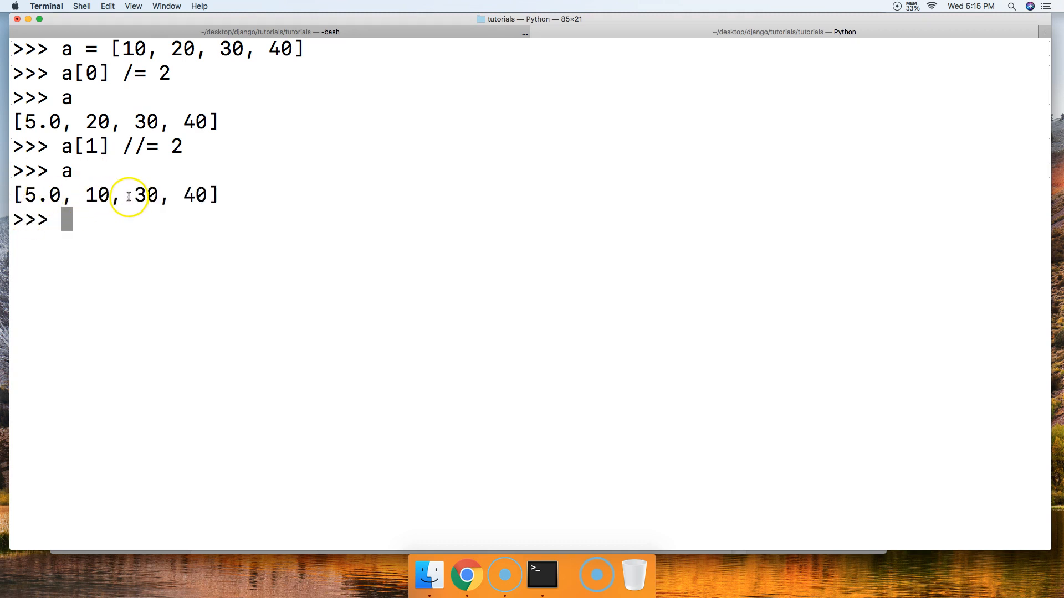
{"action": "mouse_move", "coordinate": [104, 170]}
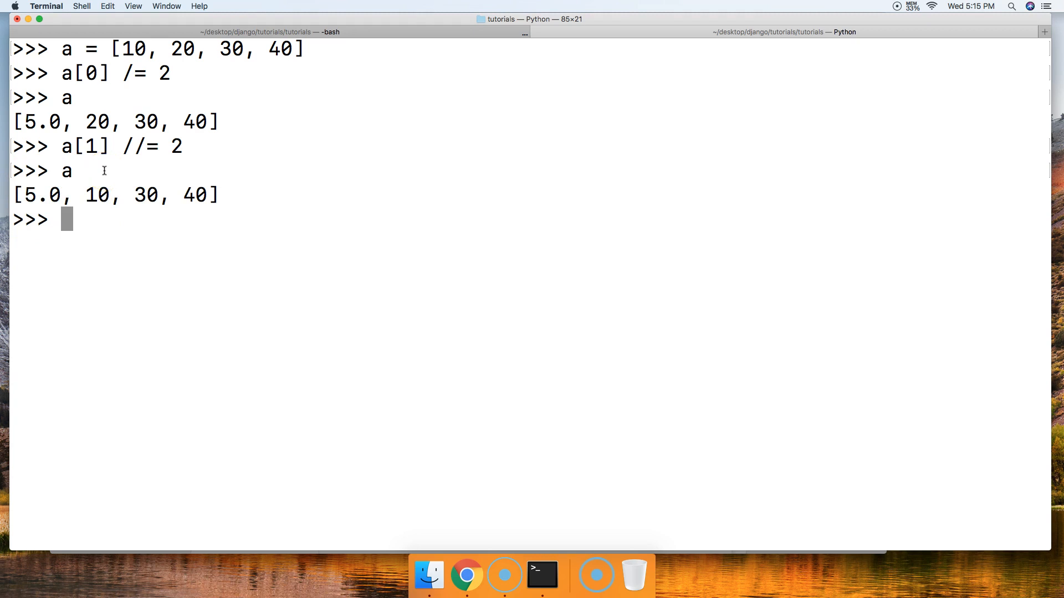
Run a[2] %= 3.5 so the third element of a becomes 2.0.
{"action": "type", "text": "a[2"}
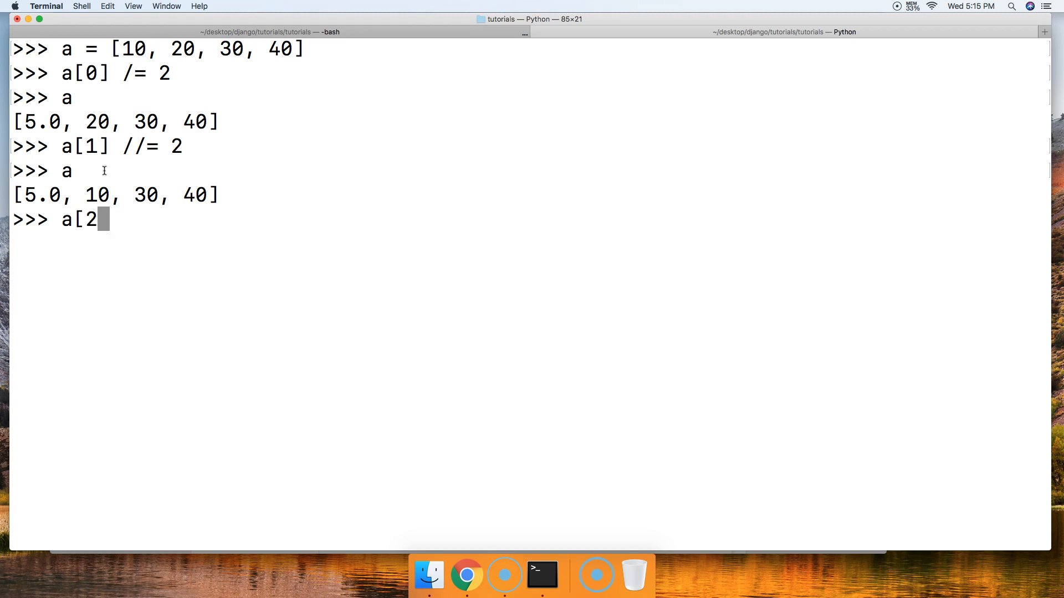
{"action": "type", "text": "]"}
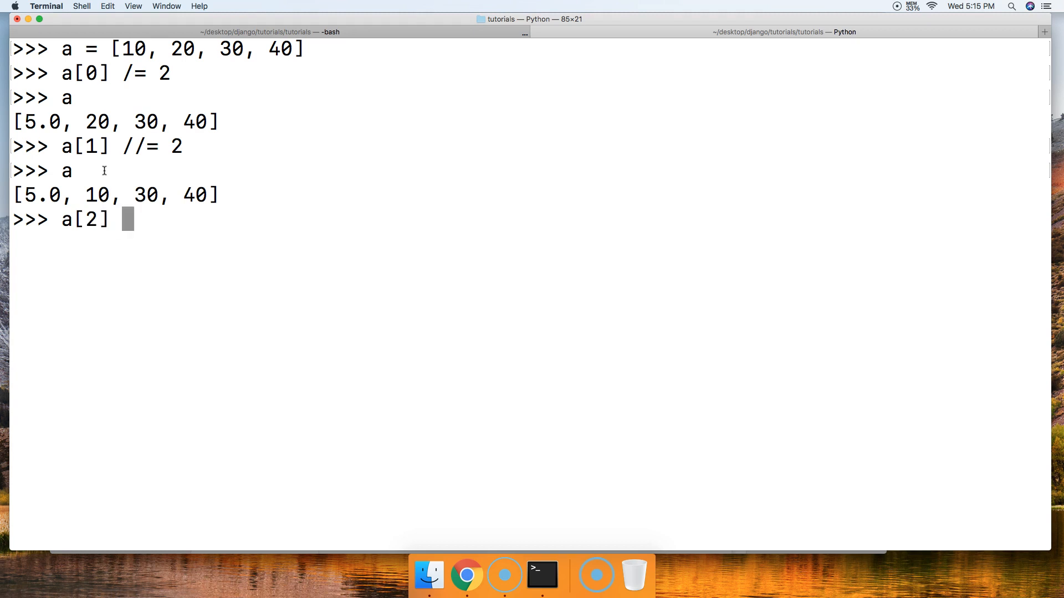
{"action": "type", "text": "%"}
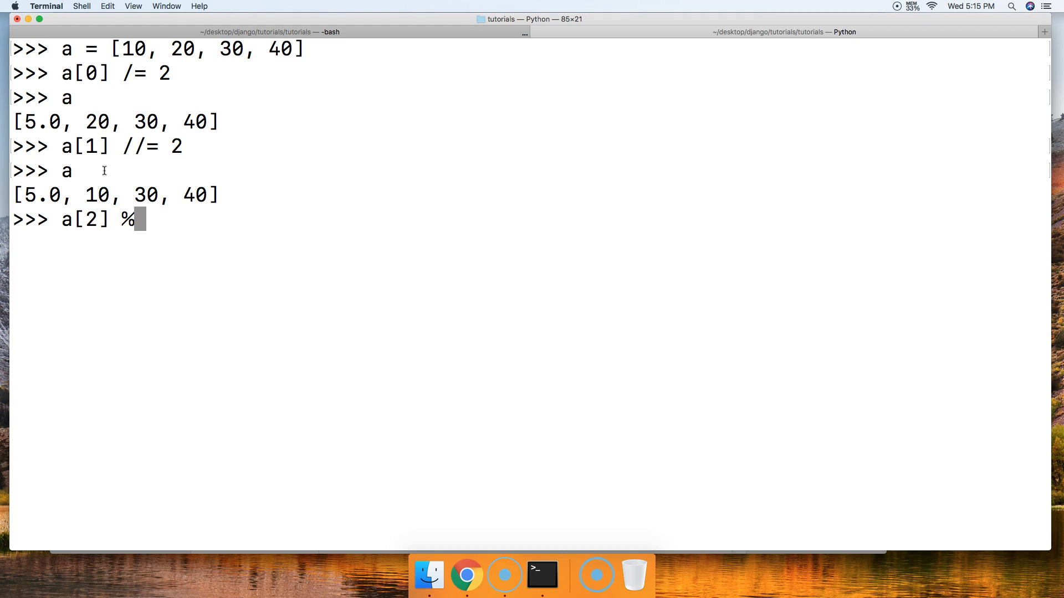
{"action": "type", "text": "="}
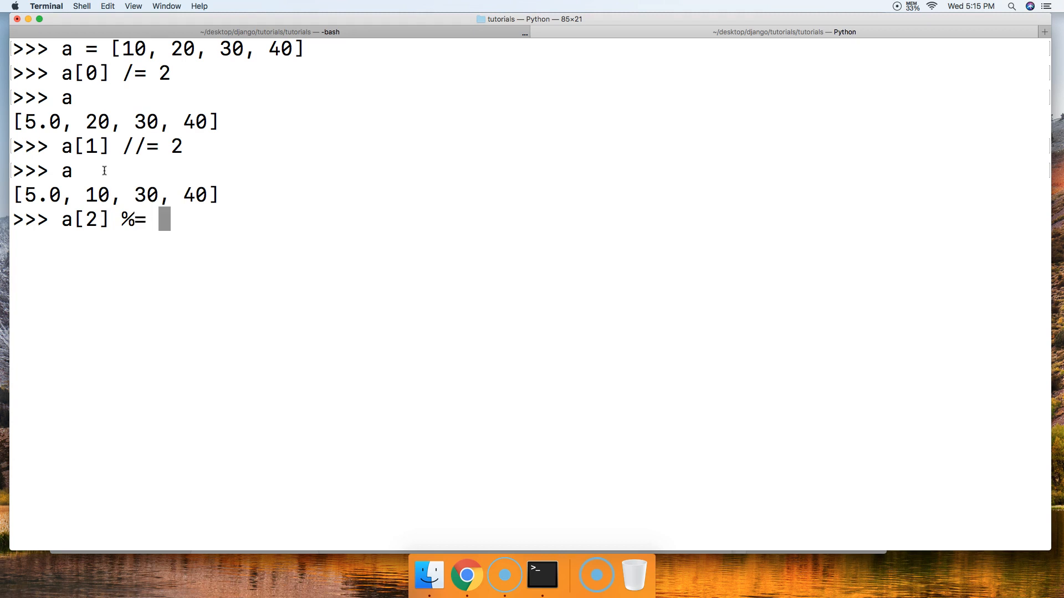
{"action": "type", "text": "3.5"}
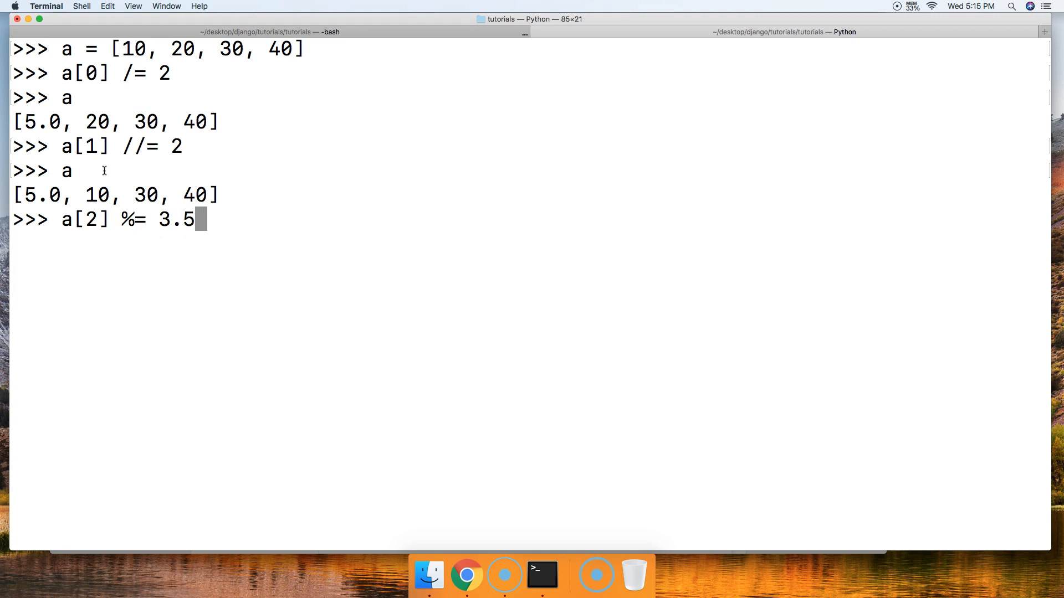
{"action": "key", "text": "Return"}
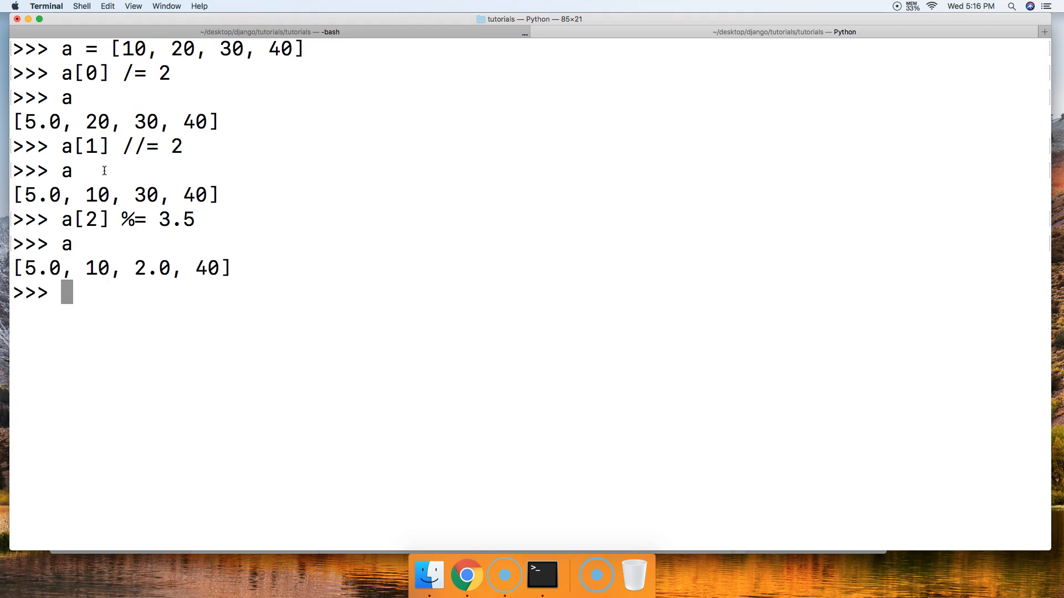
{"action": "mouse_move", "coordinate": [163, 269]}
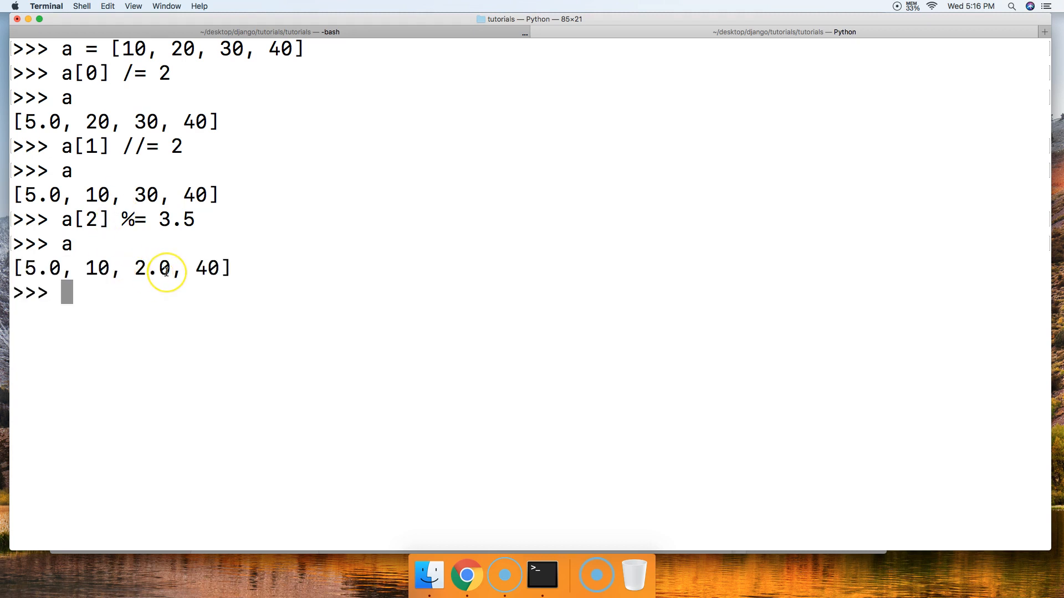
{"action": "mouse_move", "coordinate": [163, 270]}
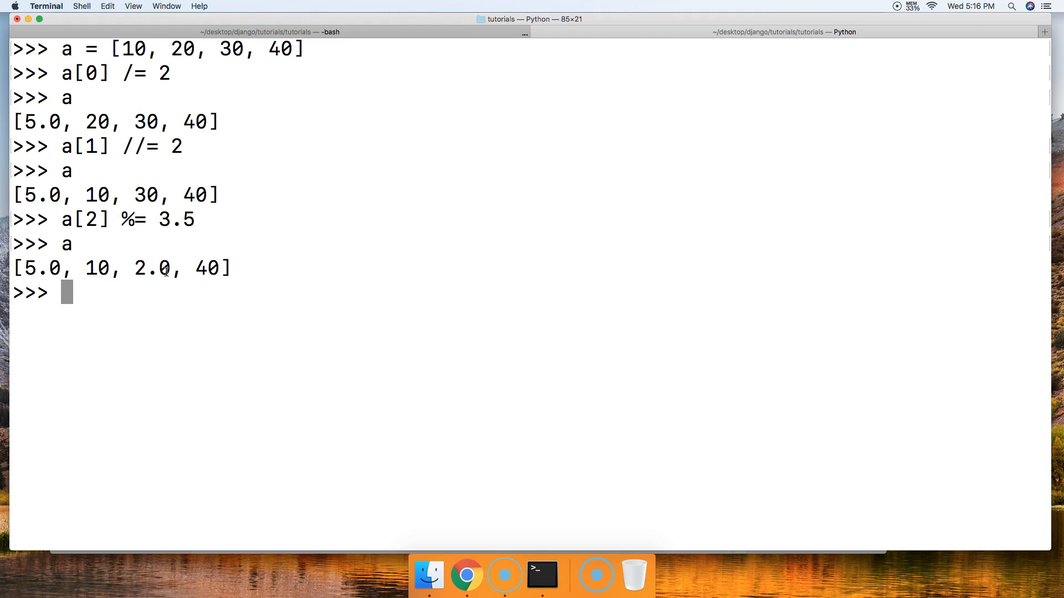
{"action": "mouse_move", "coordinate": [145, 267]}
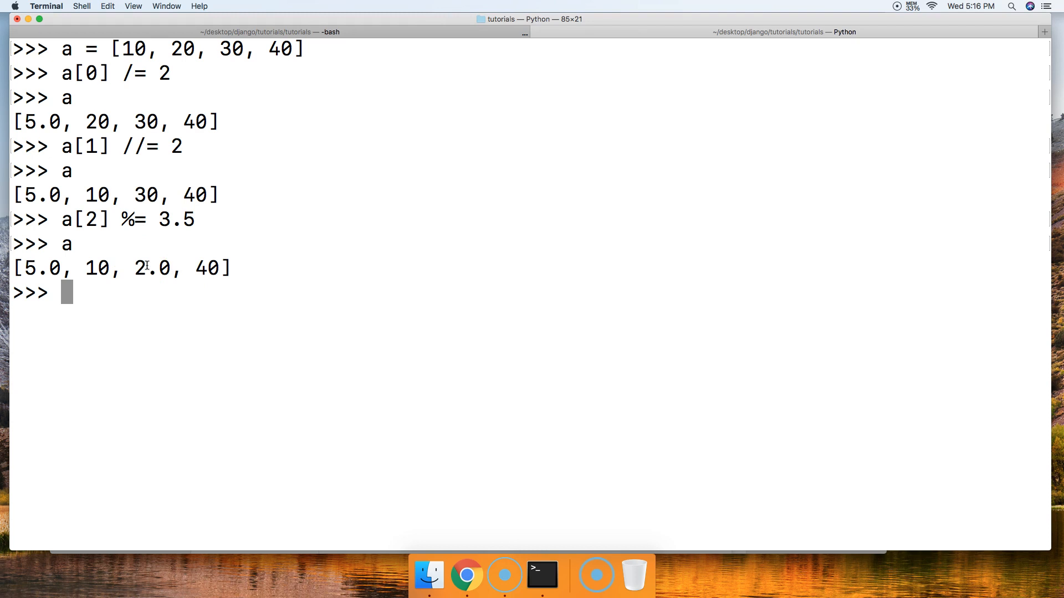
Type a[-1] **= 3 to cube the last element of a.
{"action": "type", "text": "a["}
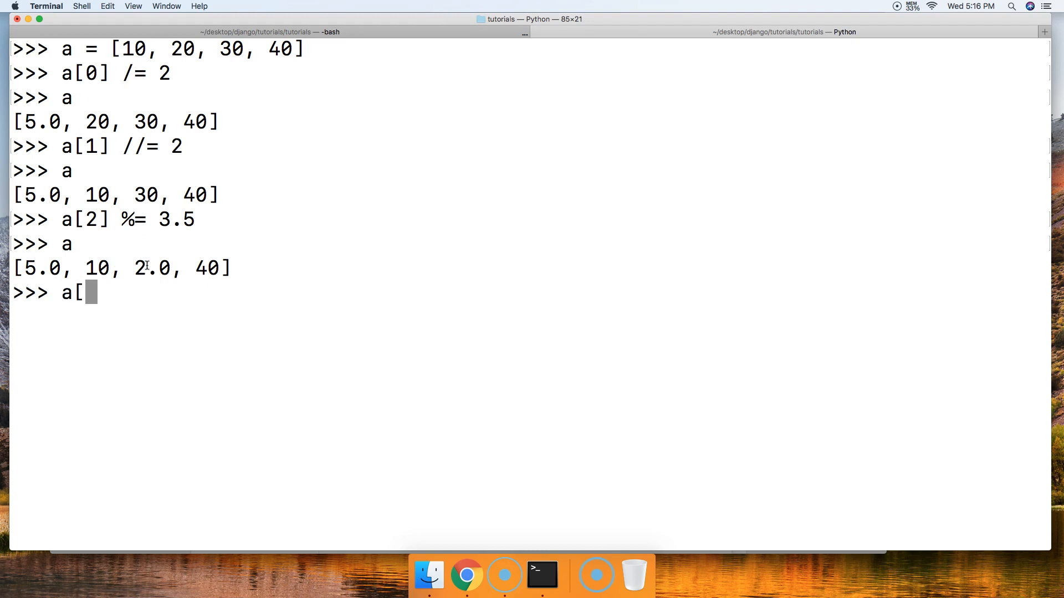
{"action": "type", "text": "-1"}
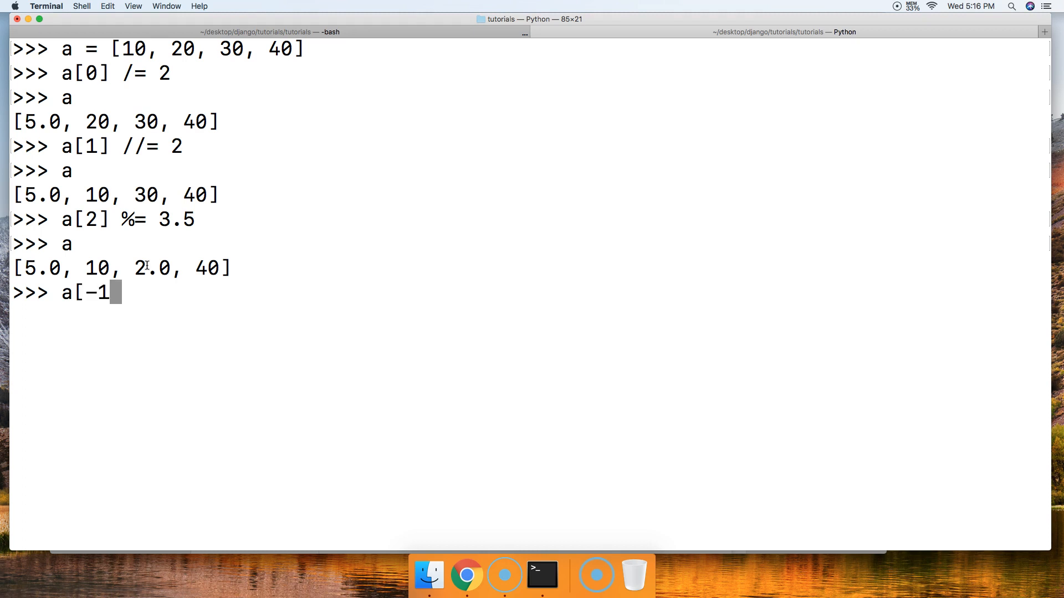
{"action": "type", "text": "]"}
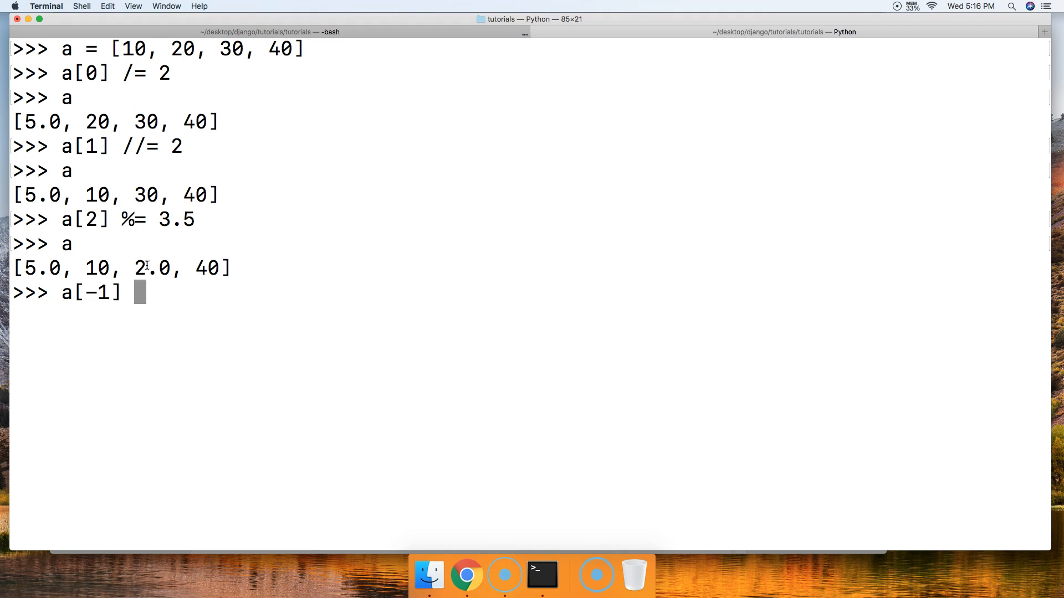
{"action": "type", "text": "**"}
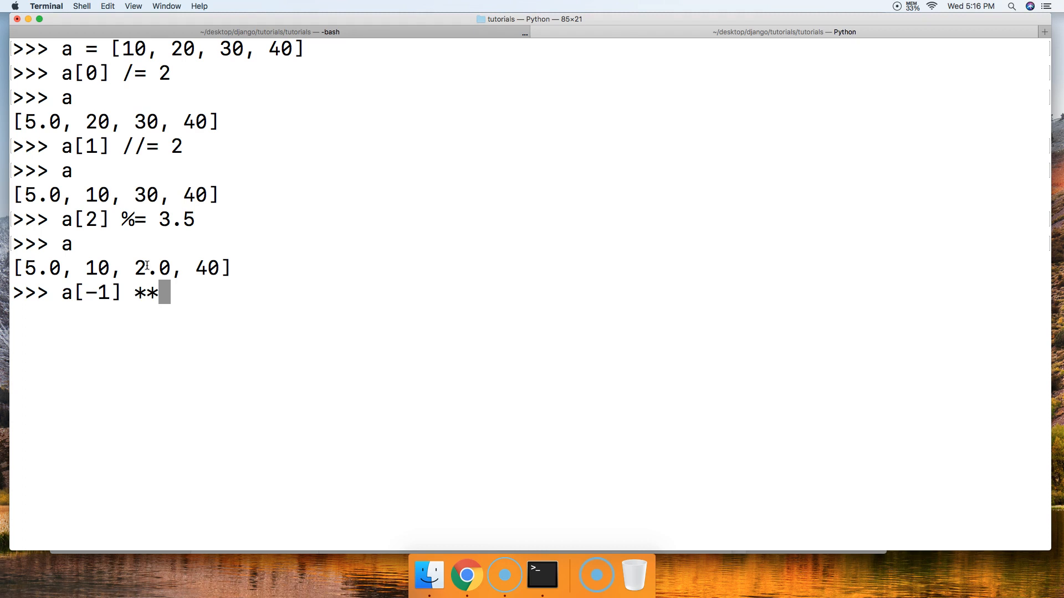
{"action": "type", "text": "= 3"}
{"action": "type", "text": "a"}
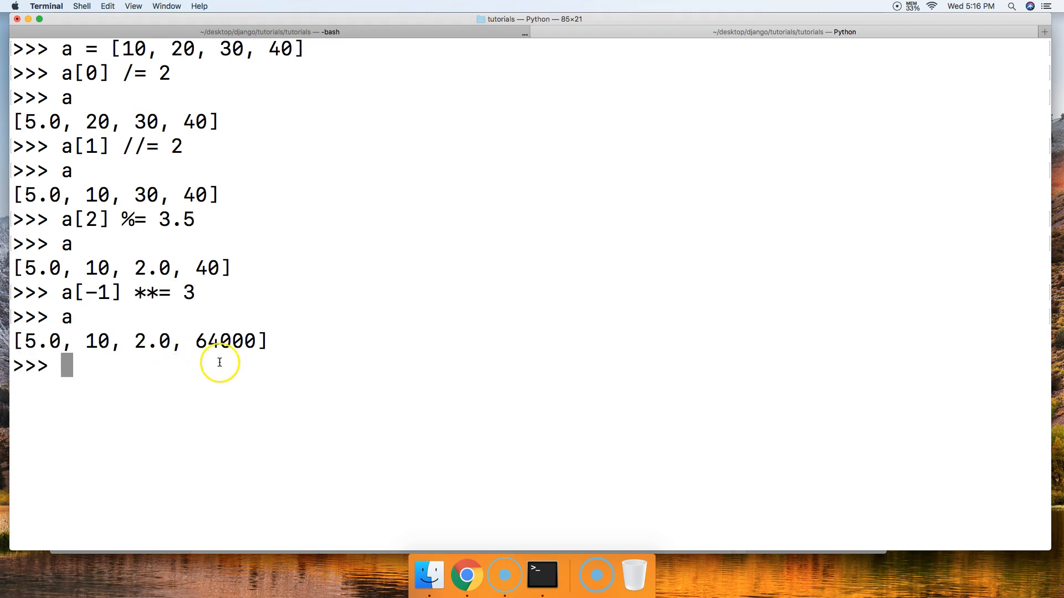
{"action": "mouse_move", "coordinate": [217, 341]}
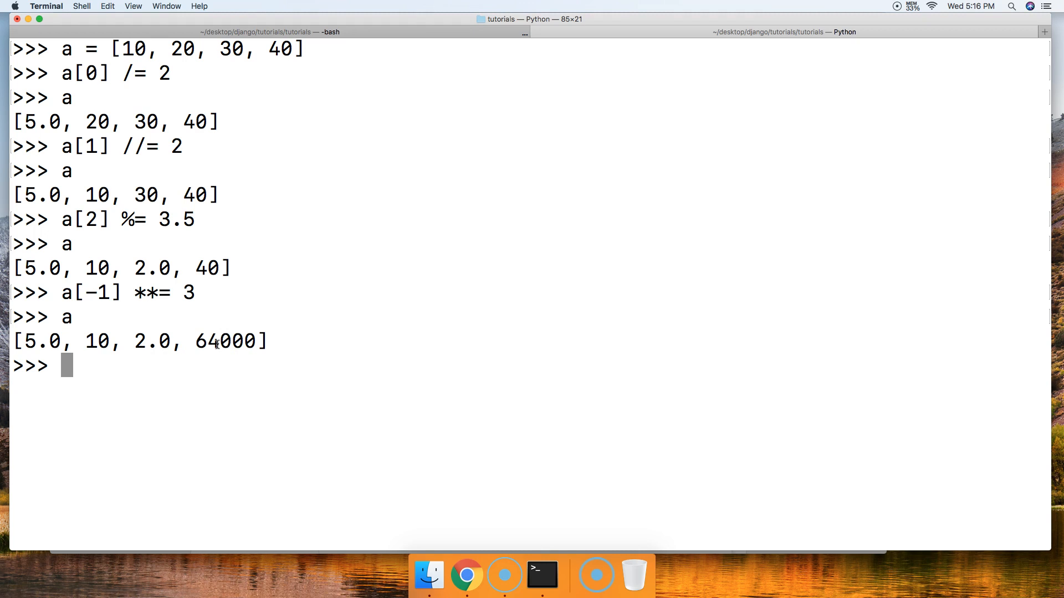
{"action": "mouse_move", "coordinate": [166, 427]}
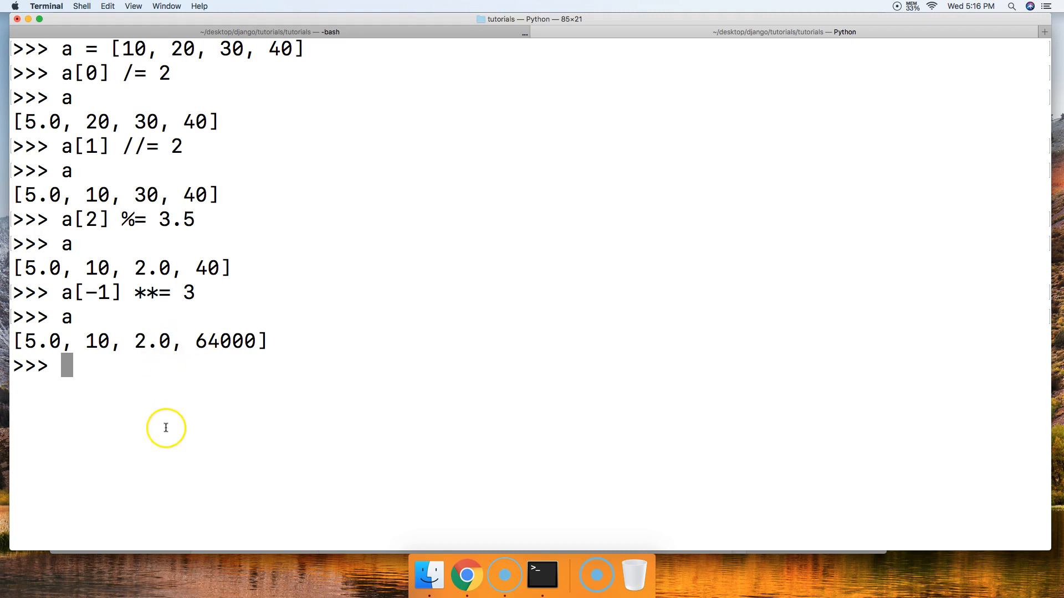